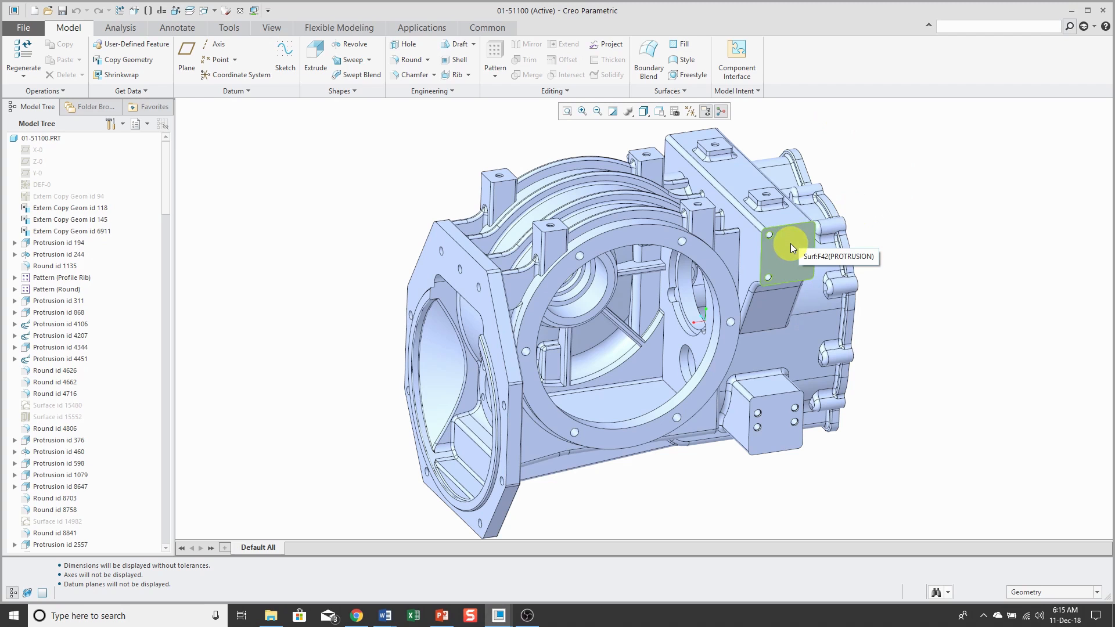
pyautogui.moveTo(785, 219)
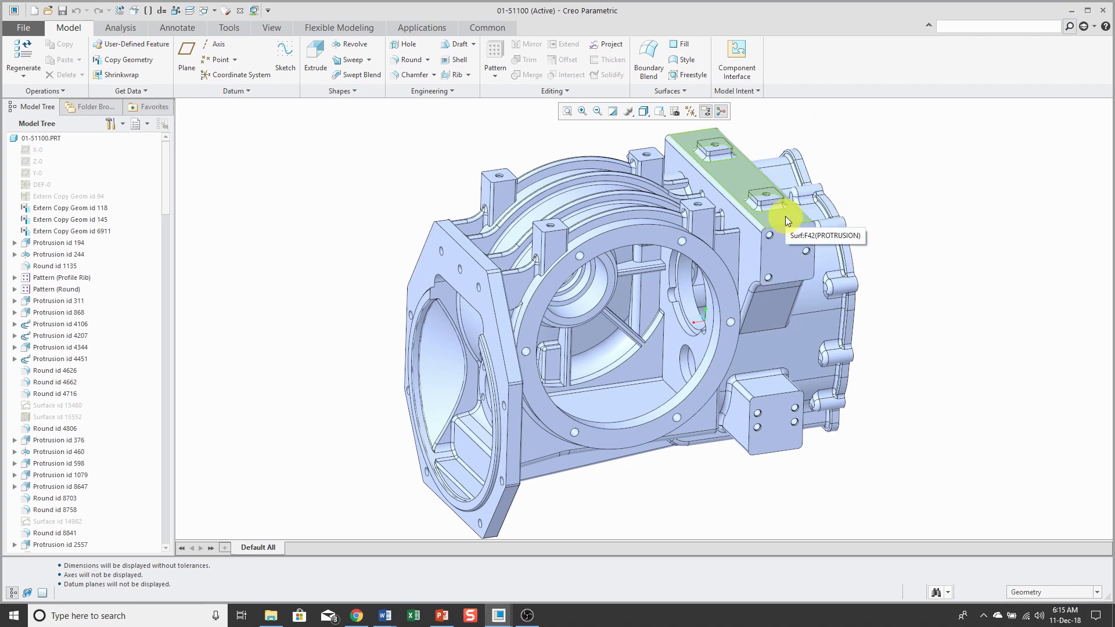
pyautogui.moveTo(755, 224)
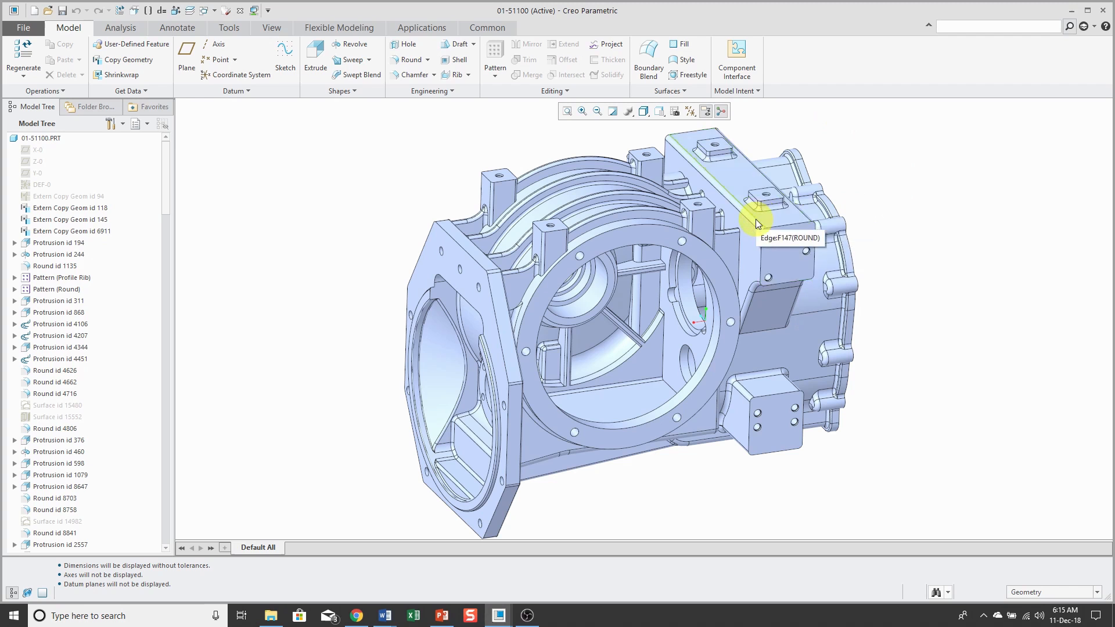
pyautogui.moveTo(215, 10)
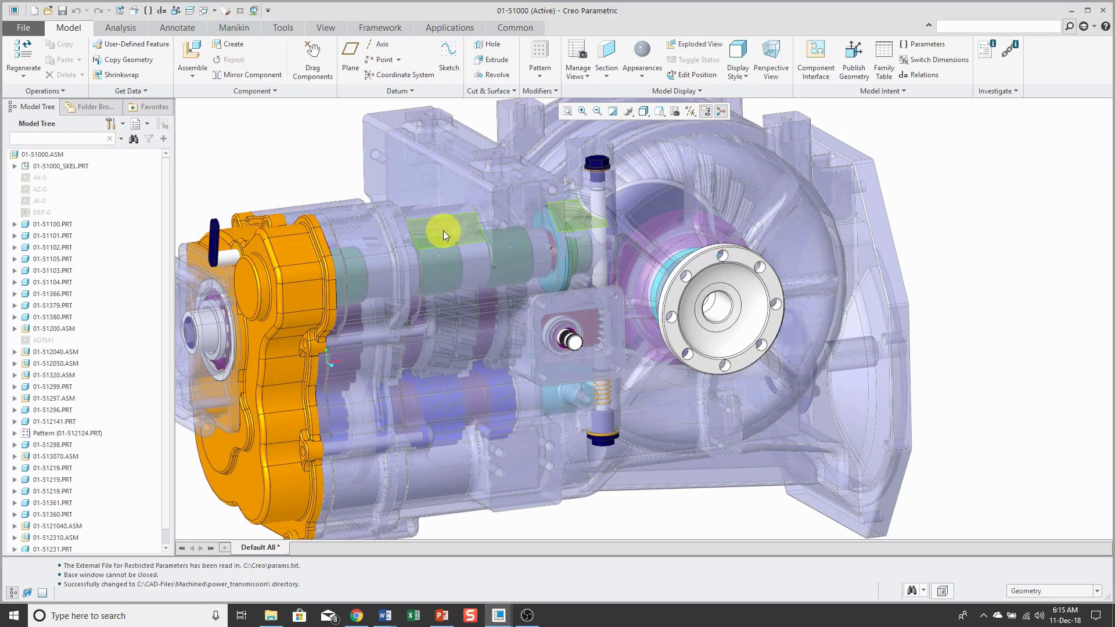
pyautogui.moveTo(304, 304)
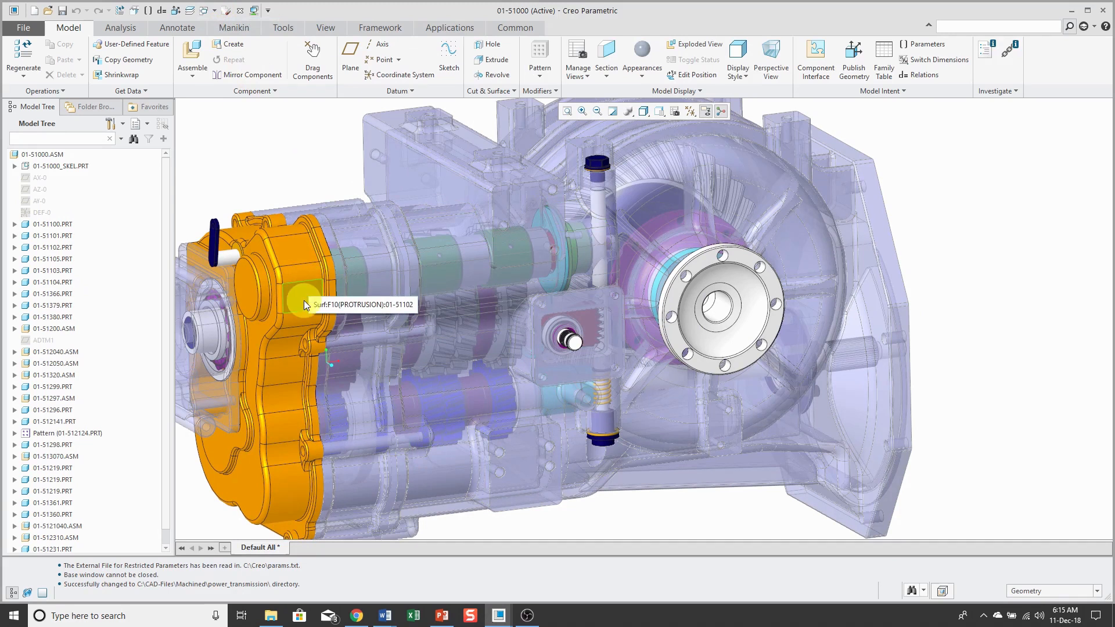
pyautogui.moveTo(206, 11)
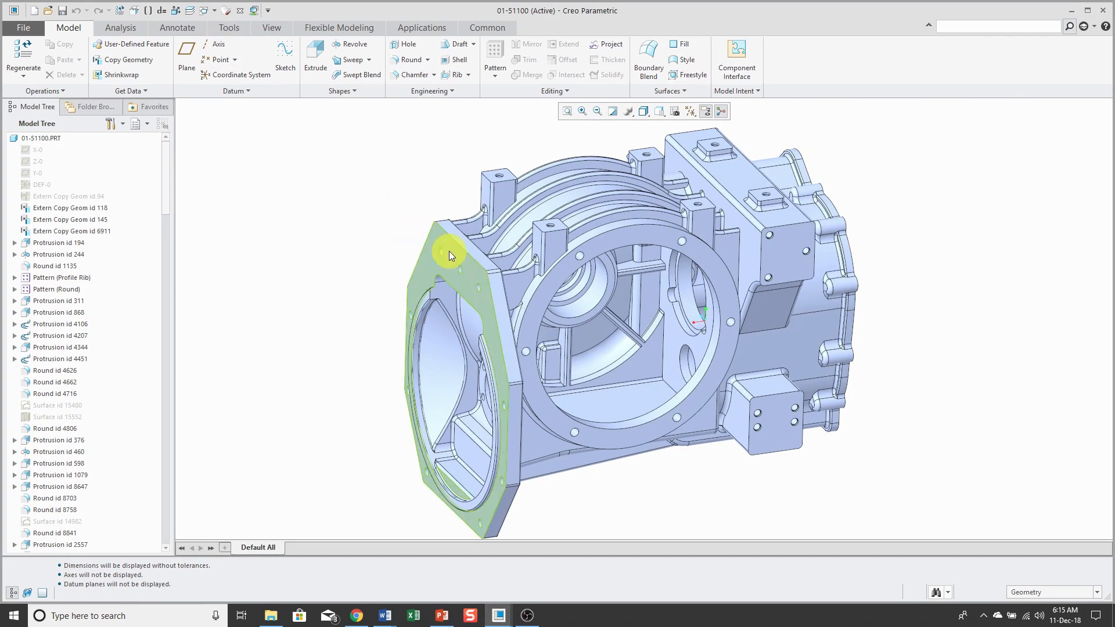
pyautogui.moveTo(487, 276)
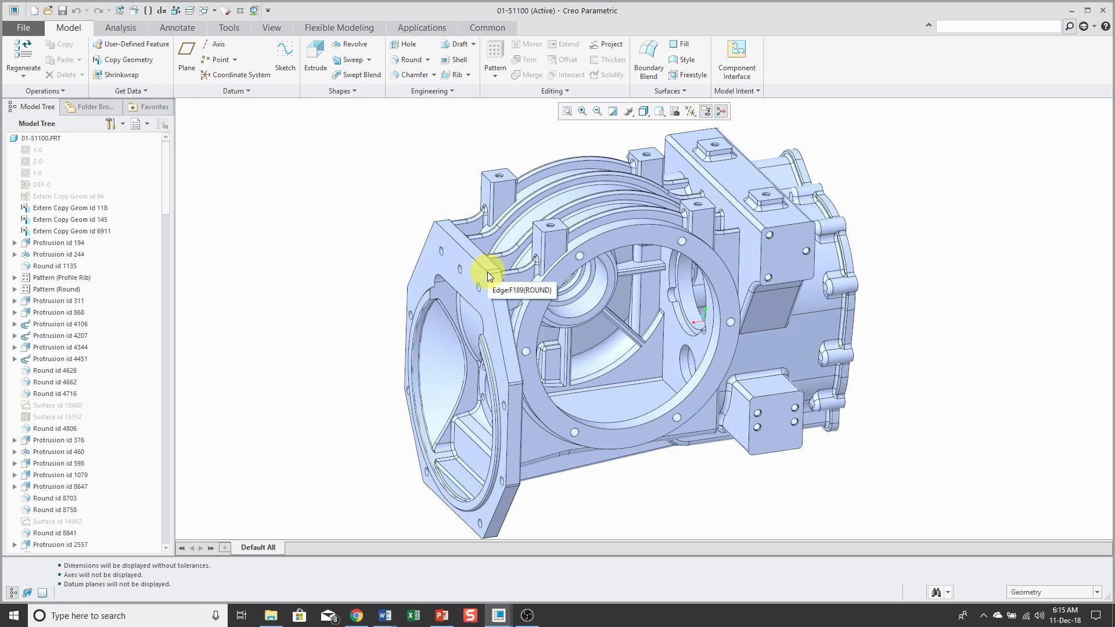
pyautogui.moveTo(1067, 335)
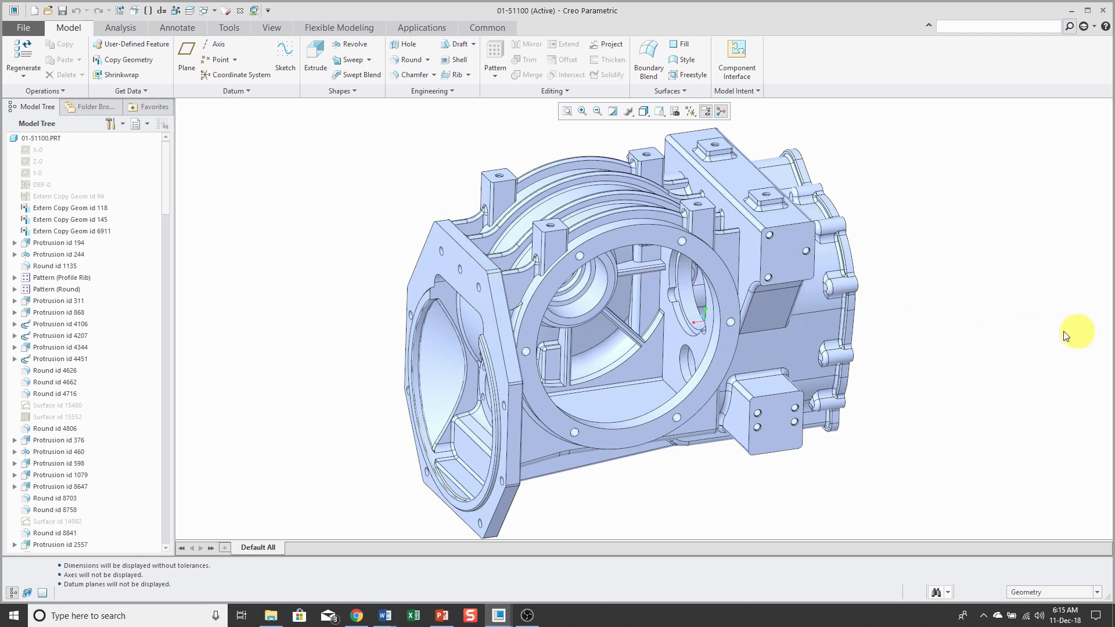
pyautogui.moveTo(989, 340)
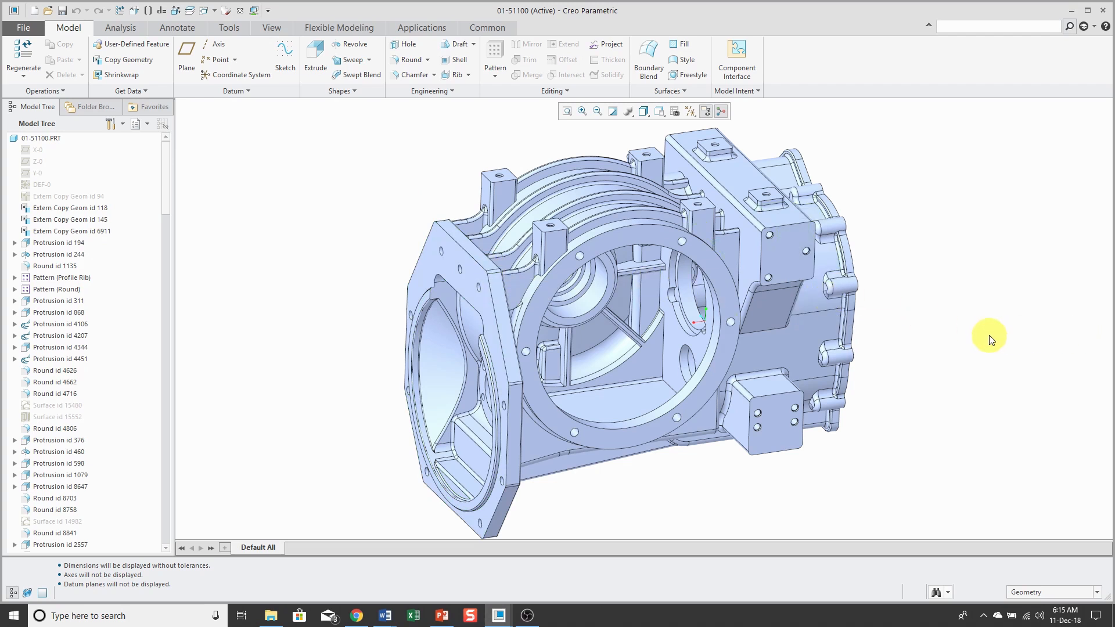
pyautogui.moveTo(1055, 598)
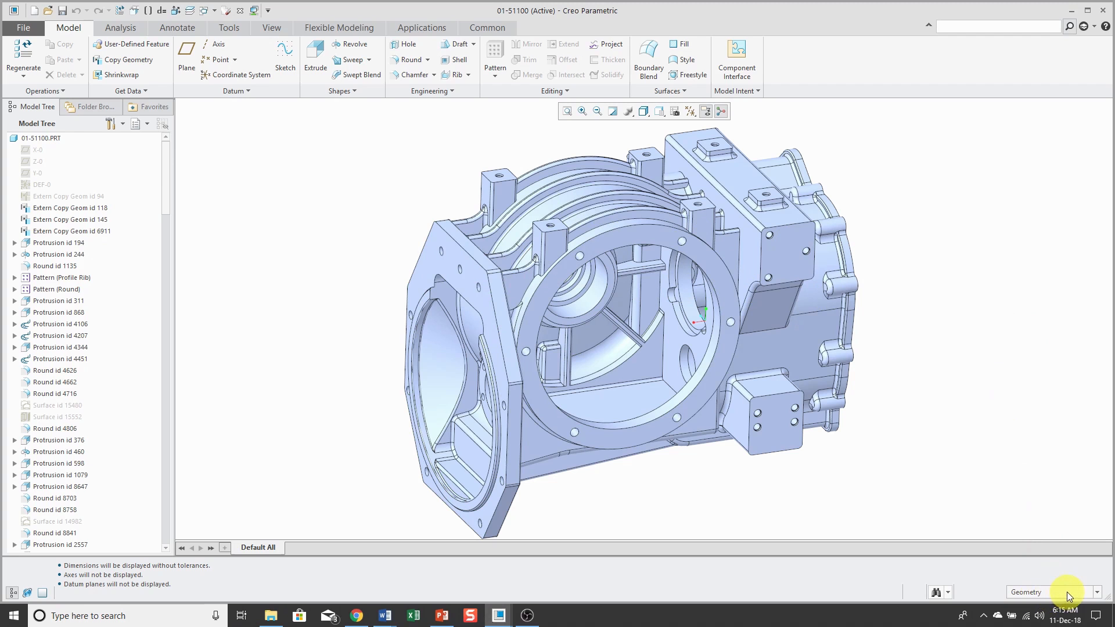
# Step: Show the selection filter types list from the Geometry filter in the status bar
pyautogui.click(1097, 591)
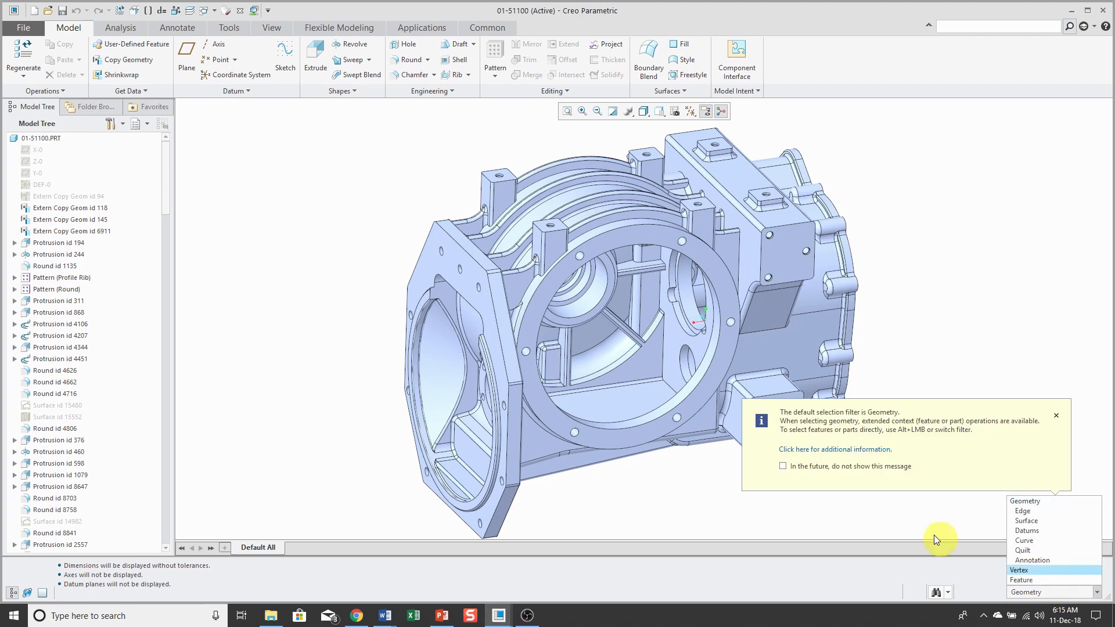
pyautogui.moveTo(878, 434)
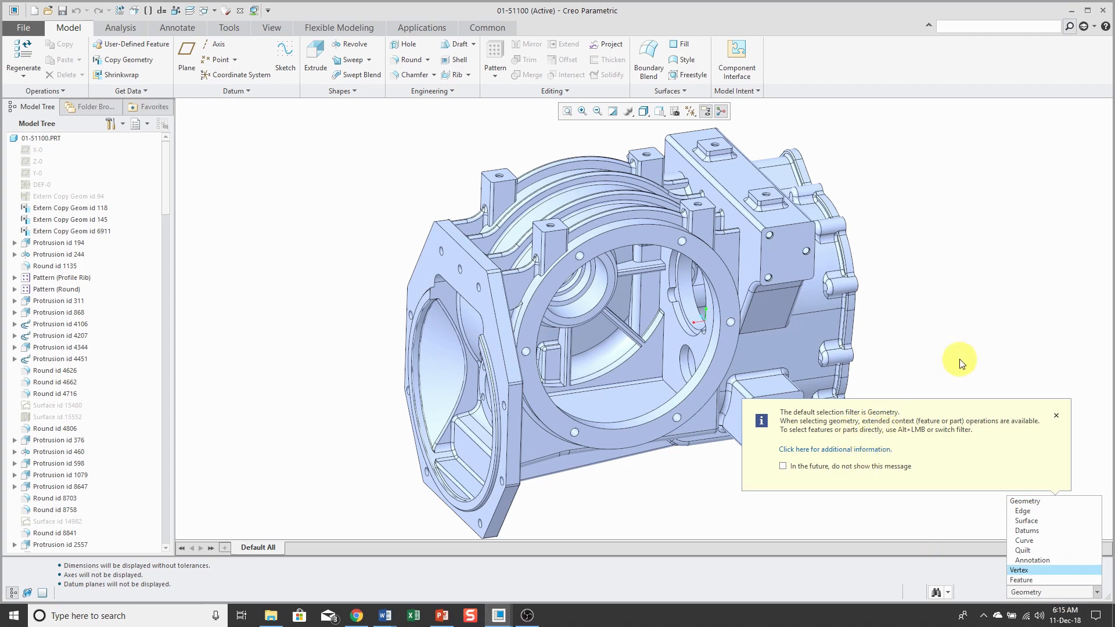
# Step: Dismiss the selection filter list, leaving Geometry as the active filter
pyautogui.click(1056, 415)
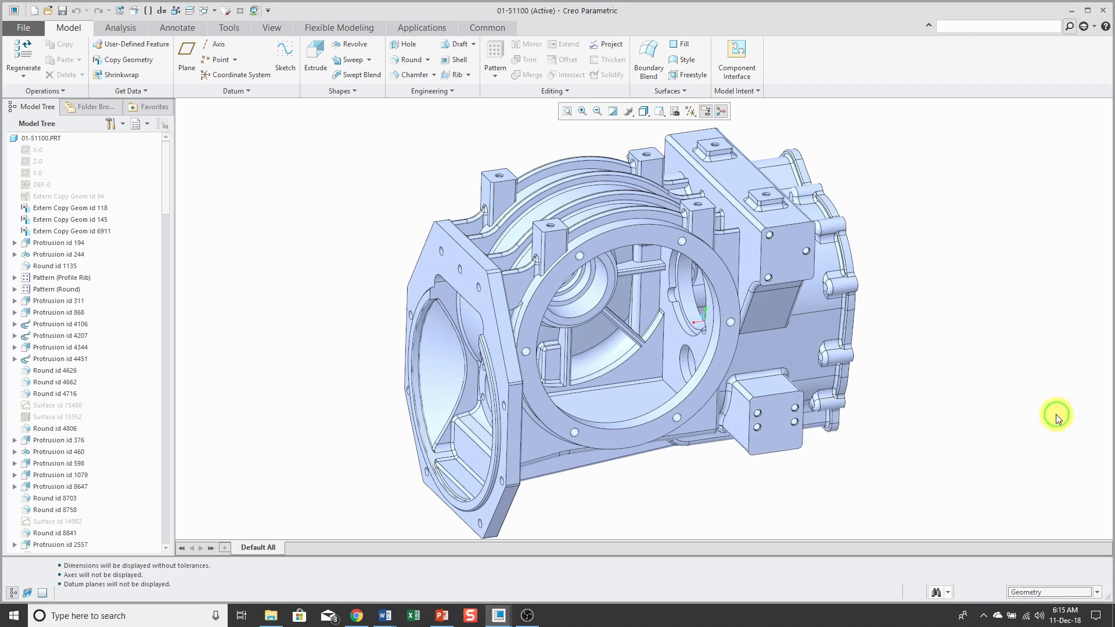
pyautogui.moveTo(1037, 395)
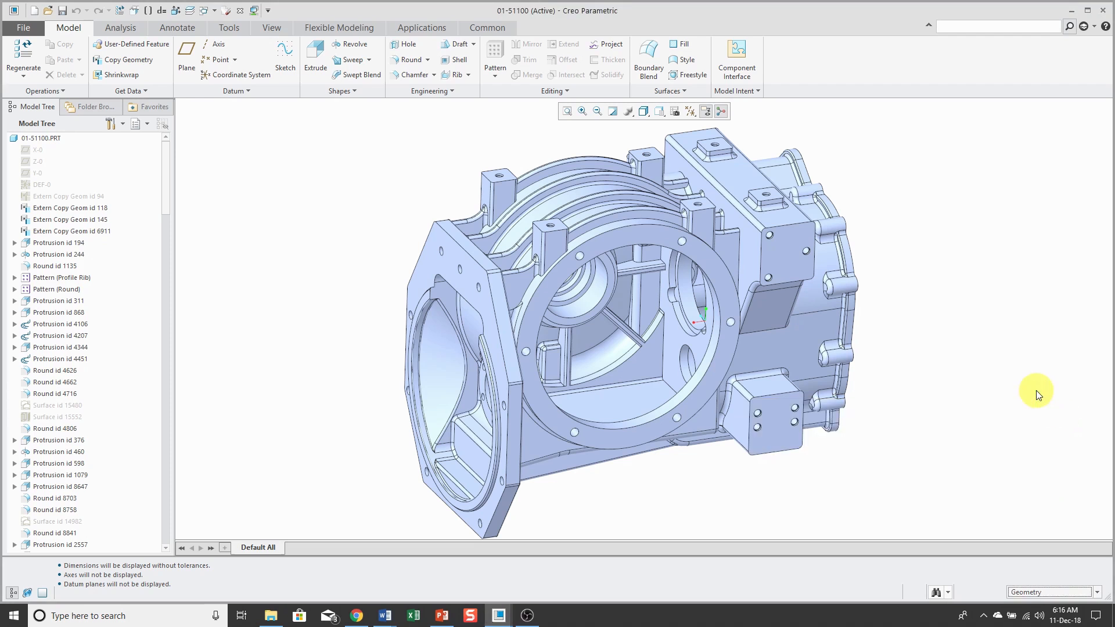
pyautogui.moveTo(773, 404)
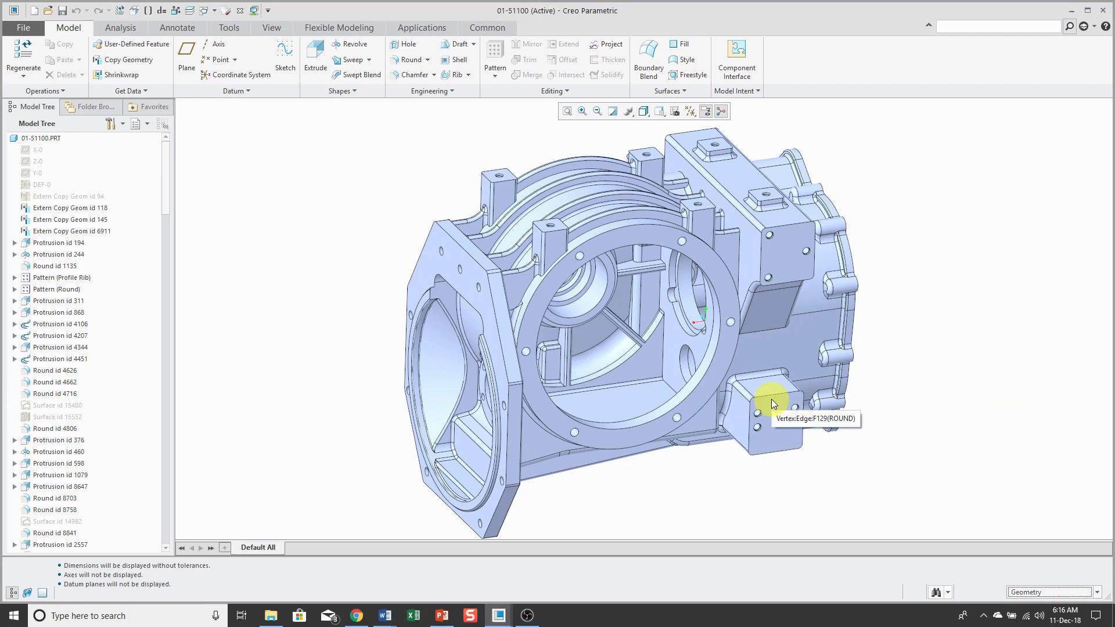
pyautogui.moveTo(725, 384)
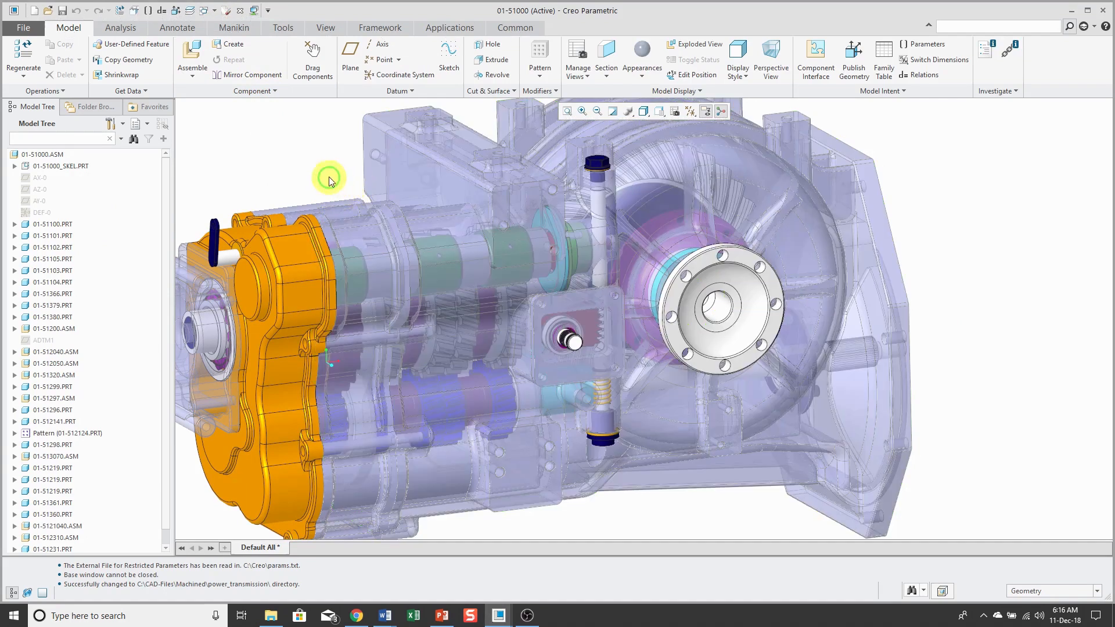
# Step: Switch to the 01-S1100.PRT housing part window from the open windows list
pyautogui.click(215, 10)
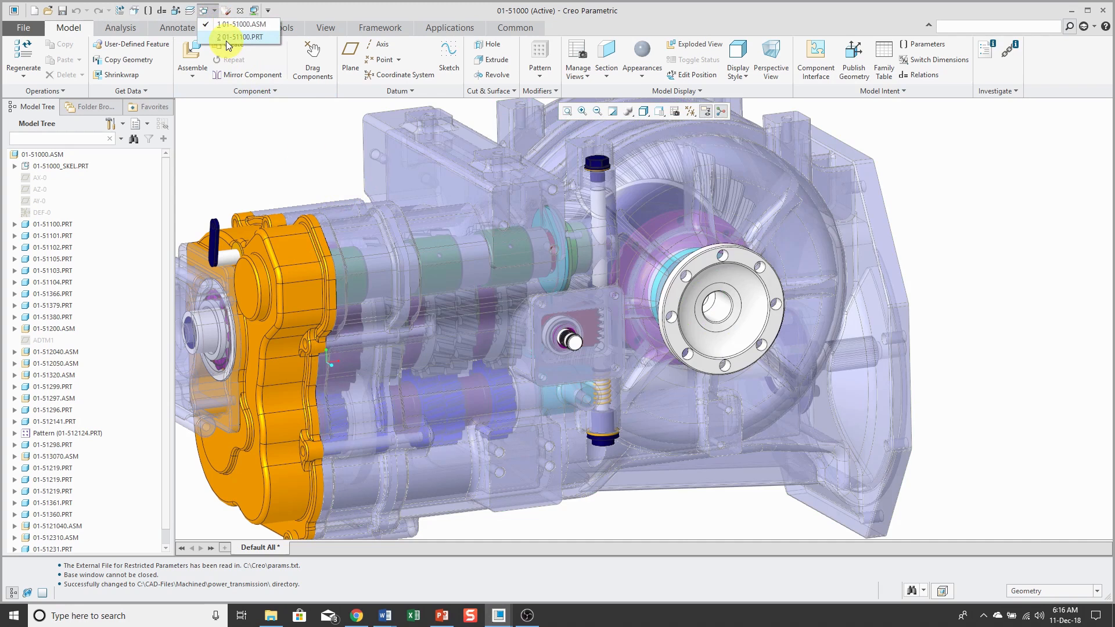
pyautogui.click(245, 36)
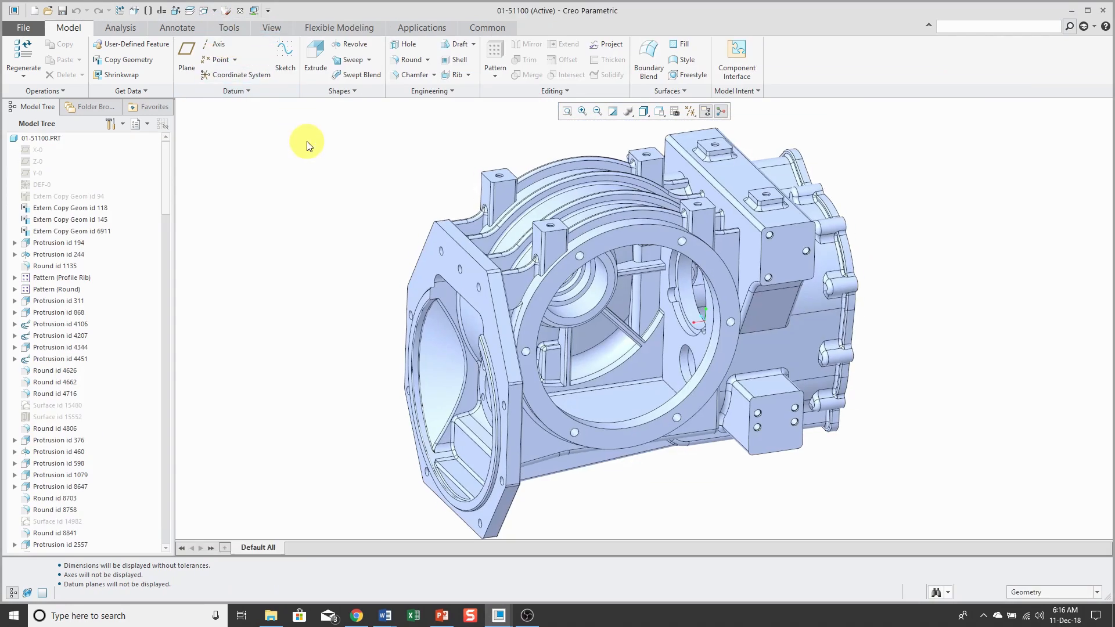
pyautogui.moveTo(653, 236)
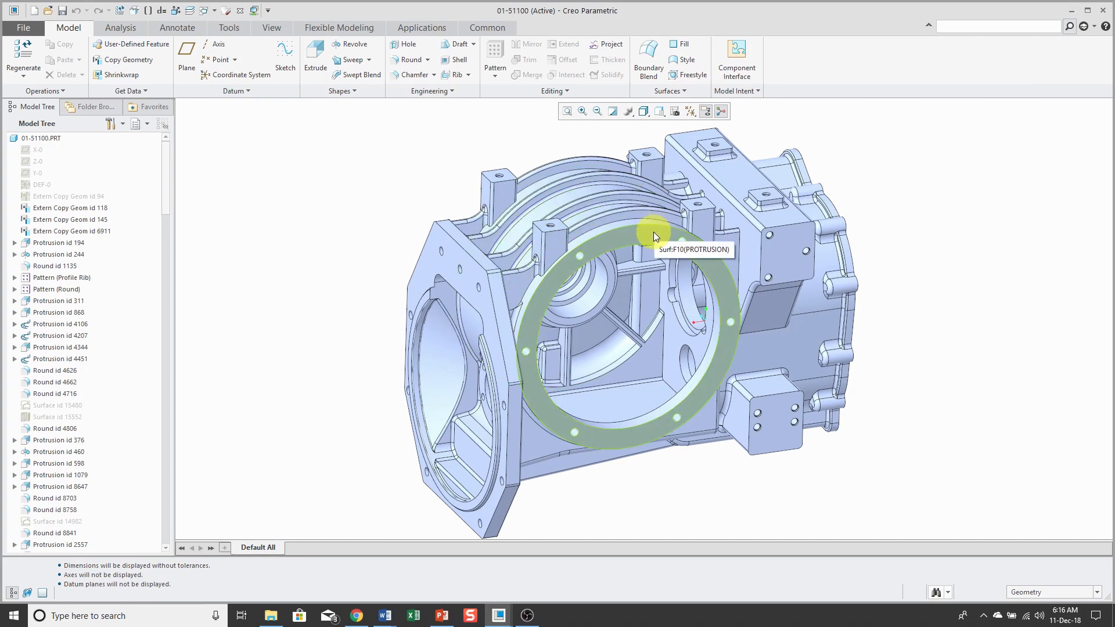
# Step: Select the round flange face (Protrusion id 244) and bring up its right-click action menu
pyautogui.click(653, 237)
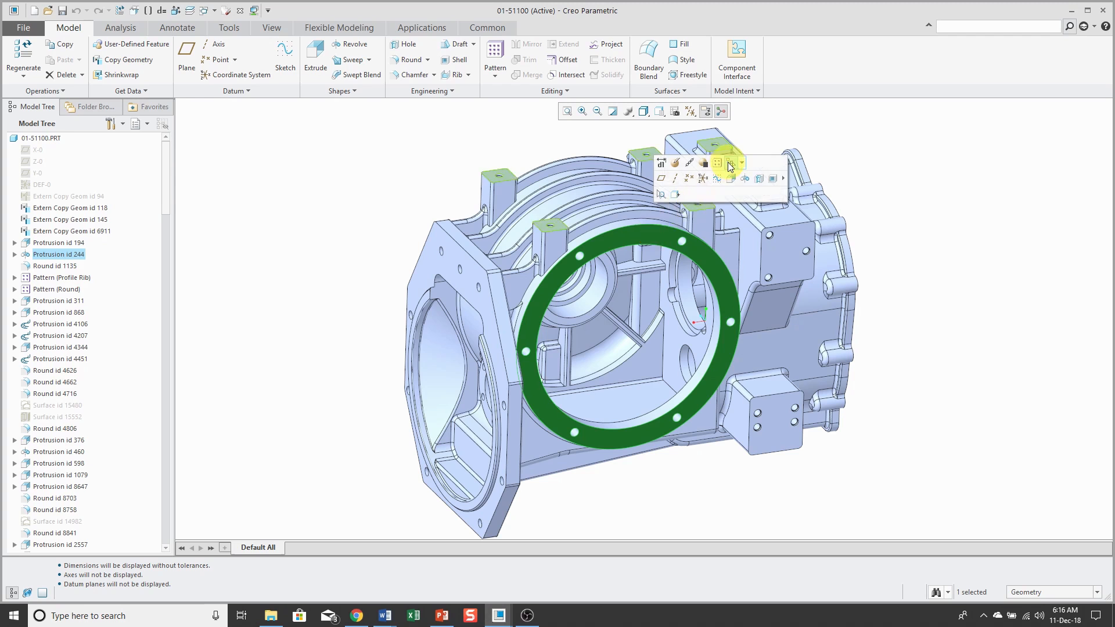
pyautogui.click(732, 165)
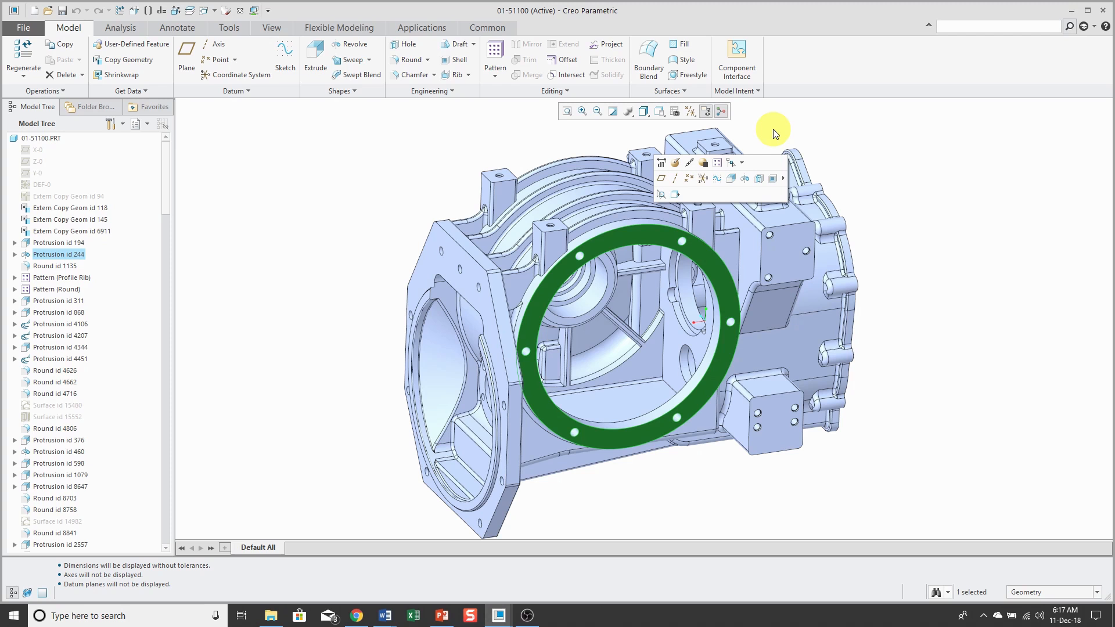
pyautogui.moveTo(659, 196)
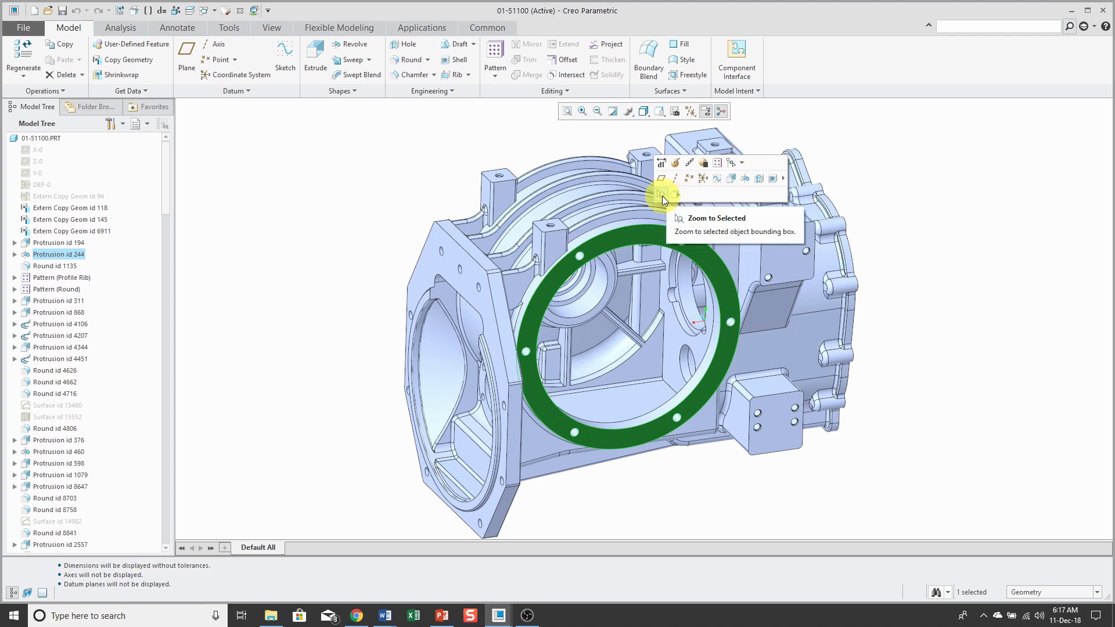
pyautogui.moveTo(672, 196)
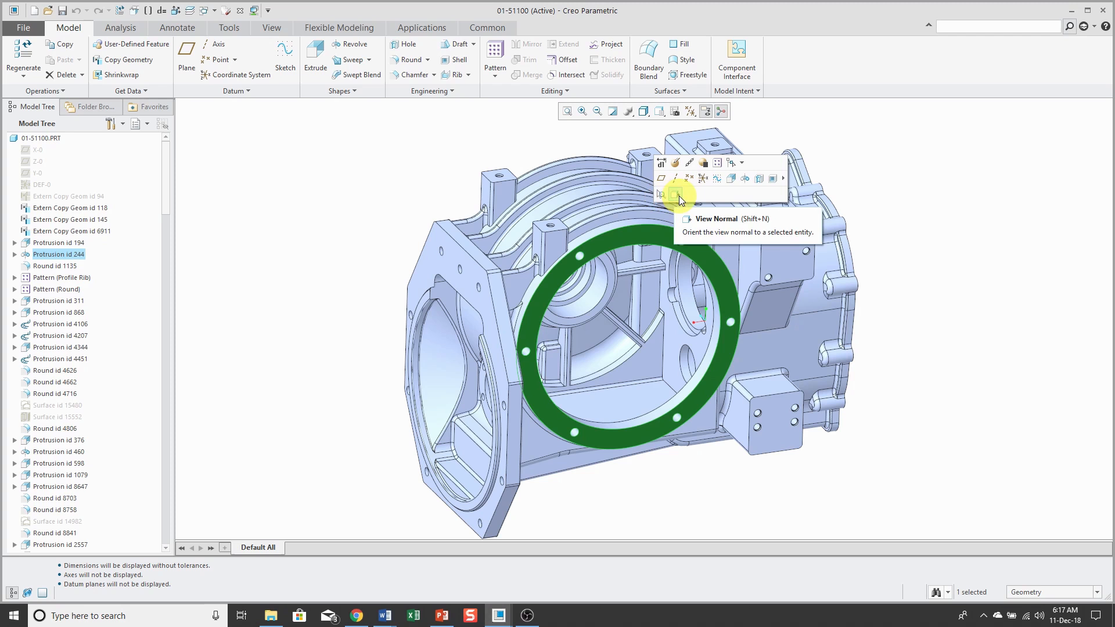
pyautogui.moveTo(896, 197)
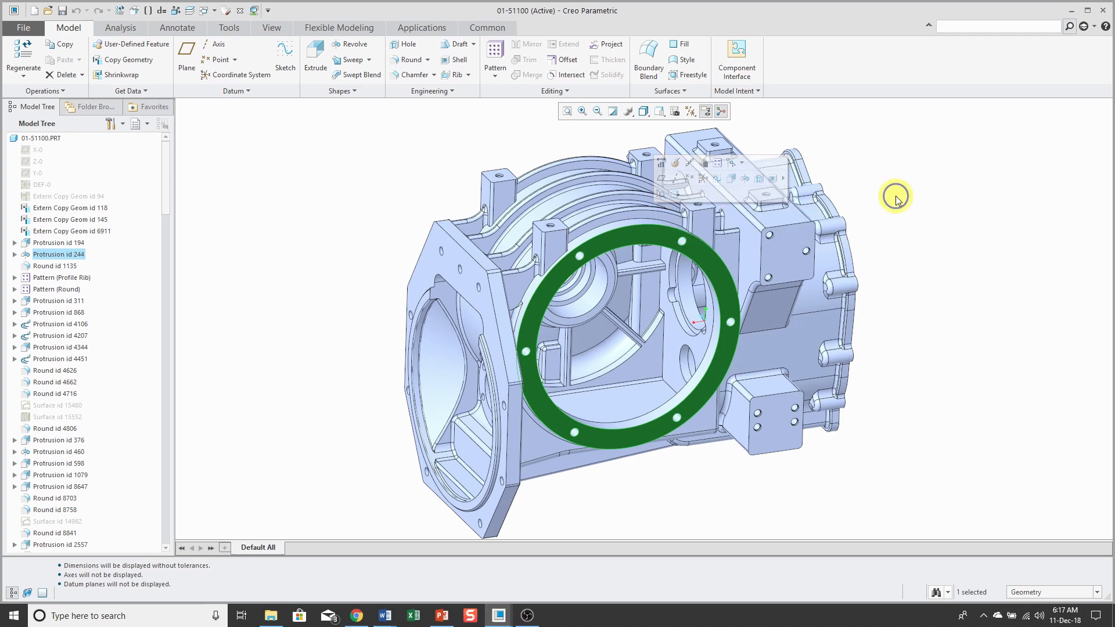
pyautogui.rightClick(895, 197)
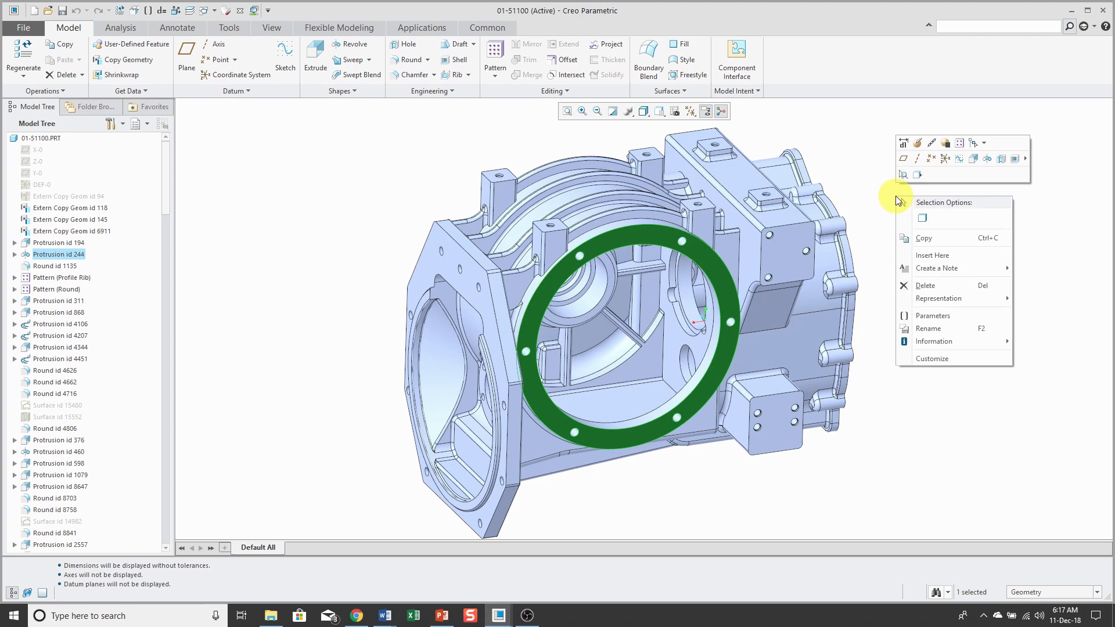
pyautogui.moveTo(933, 358)
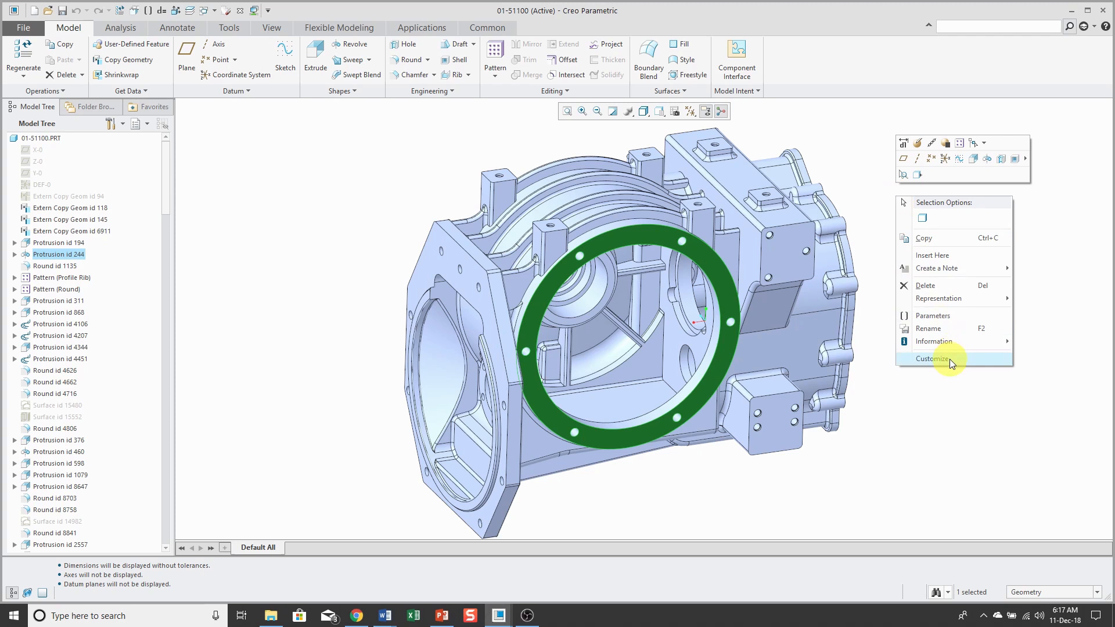
# Step: Customize the mini toolbar from the Design Part Analysis Tab category, adding Measure, and confirm
pyautogui.click(933, 358)
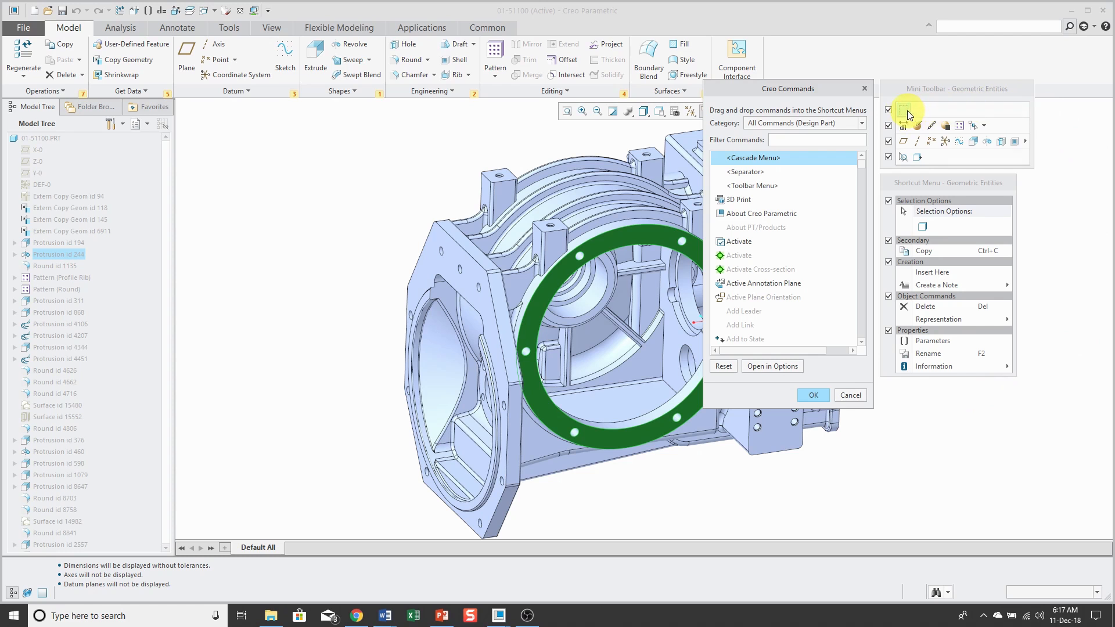
pyautogui.scroll(-3)
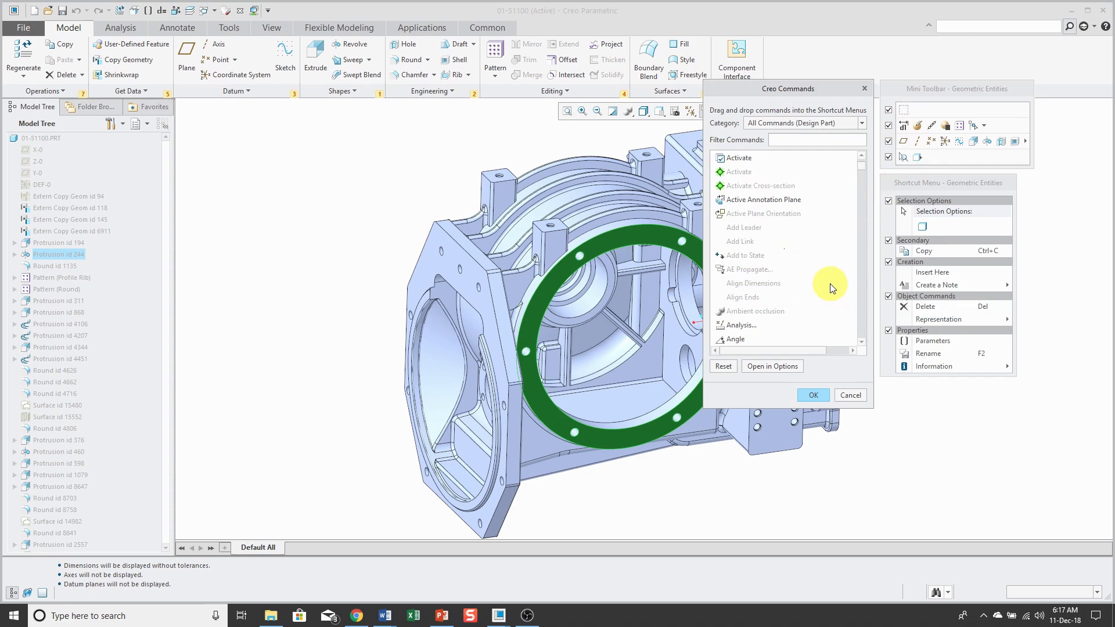
pyautogui.scroll(-3)
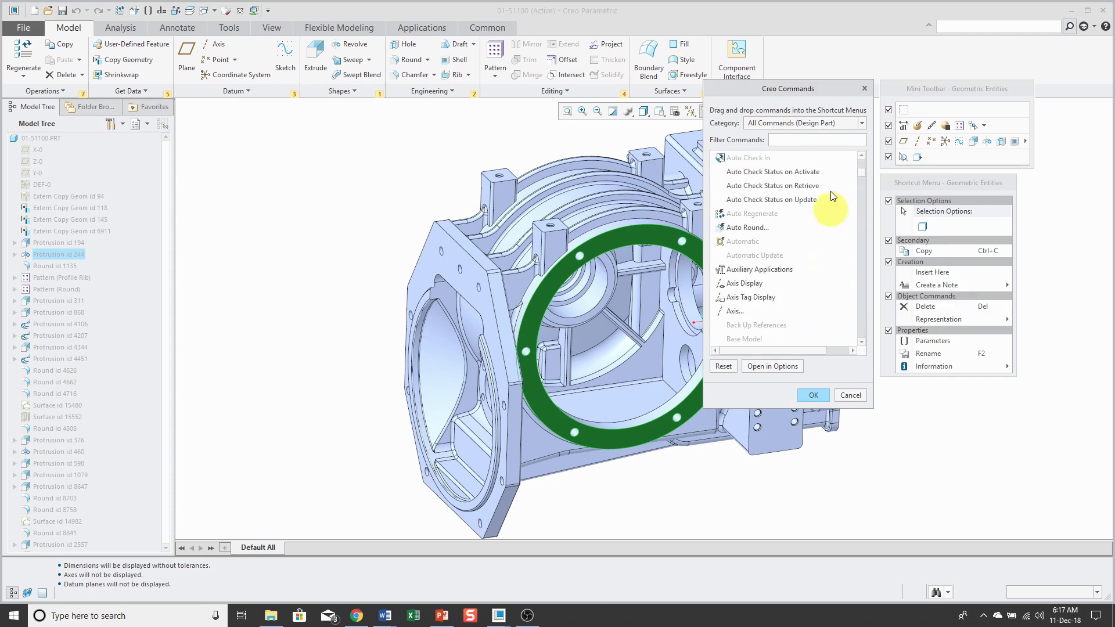
pyautogui.click(861, 123)
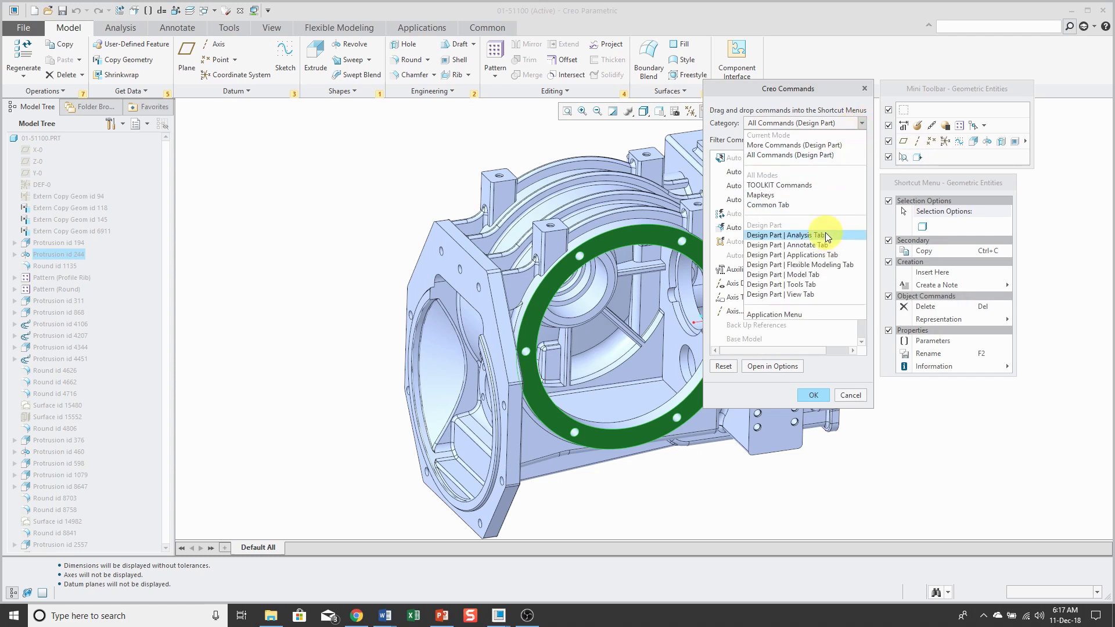
pyautogui.click(804, 235)
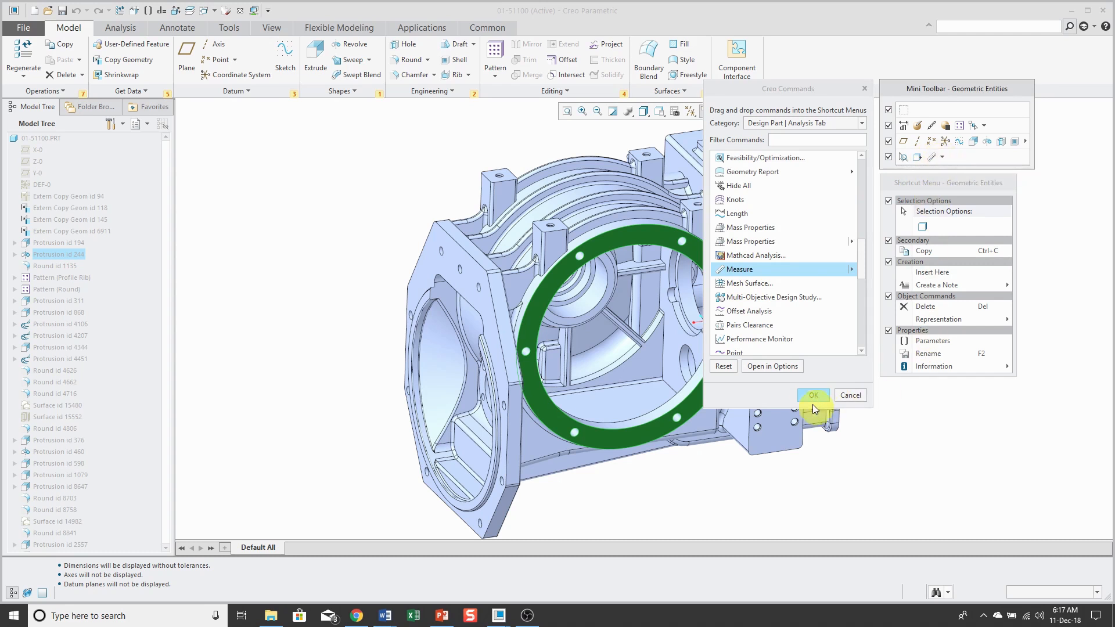
pyautogui.click(813, 395)
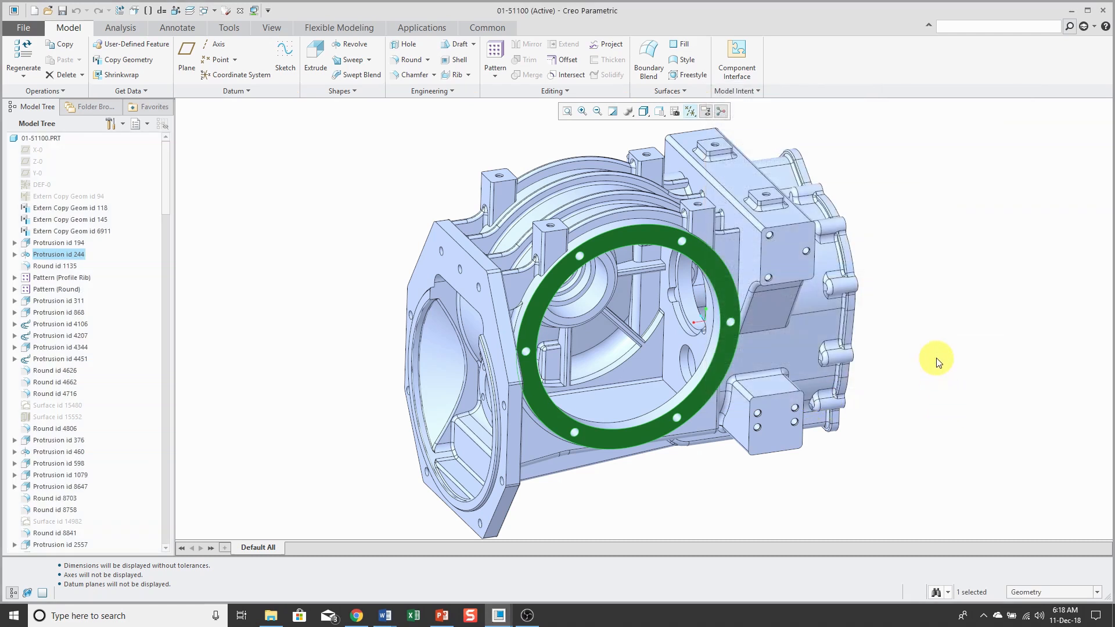
# Step: Check a selected face's mini toolbar for Measure, then bring up the File menu with recent files
pyautogui.click(783, 262)
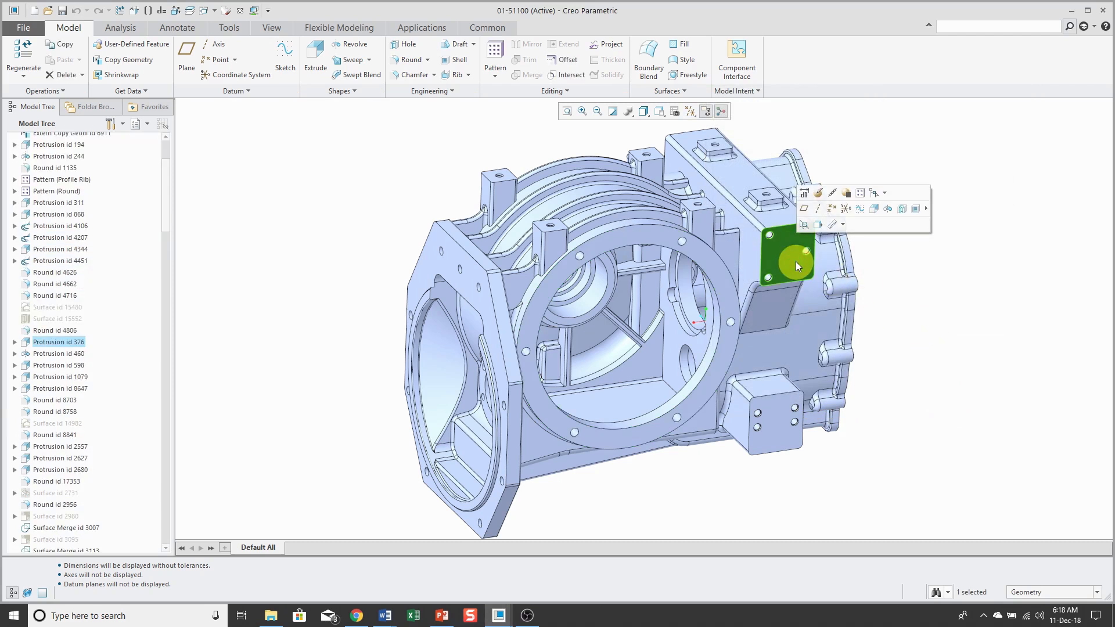
pyautogui.moveTo(836, 224)
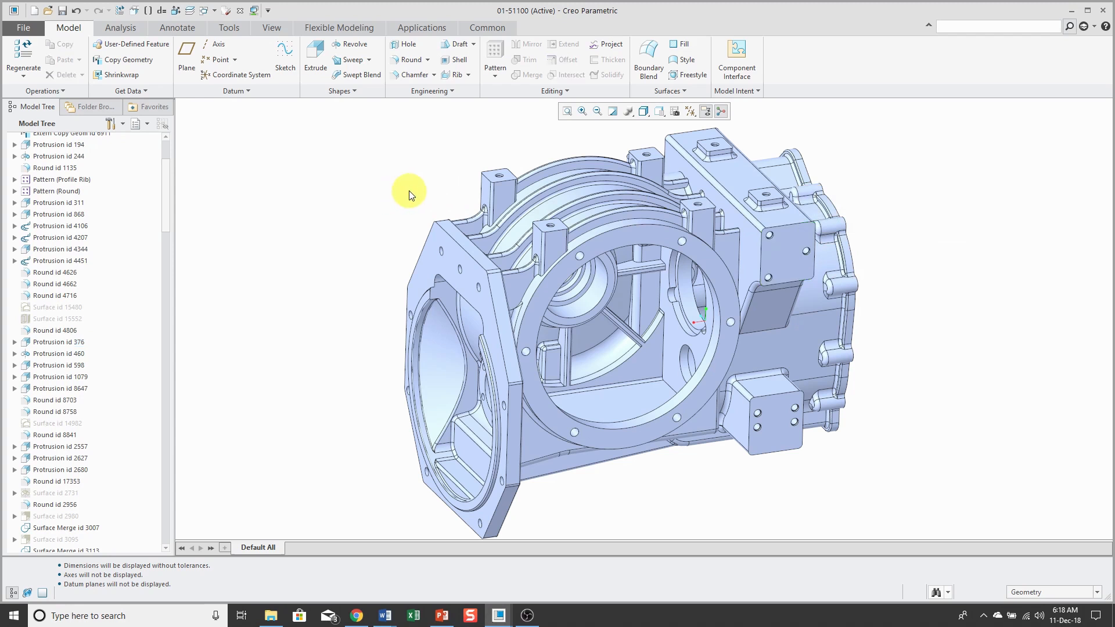
pyautogui.click(23, 28)
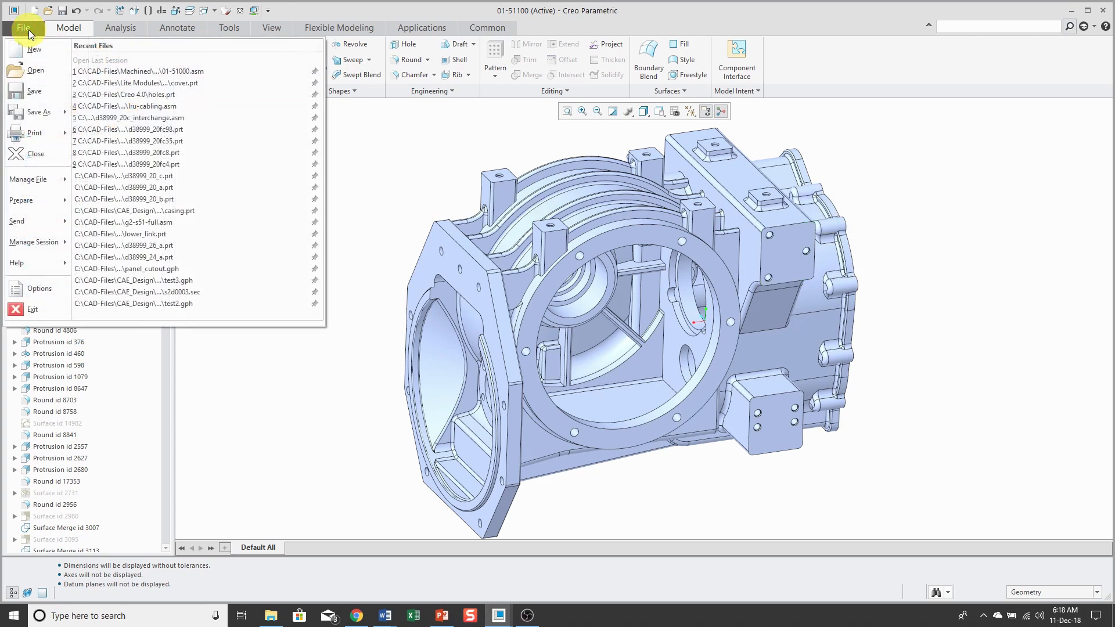
pyautogui.moveTo(38, 288)
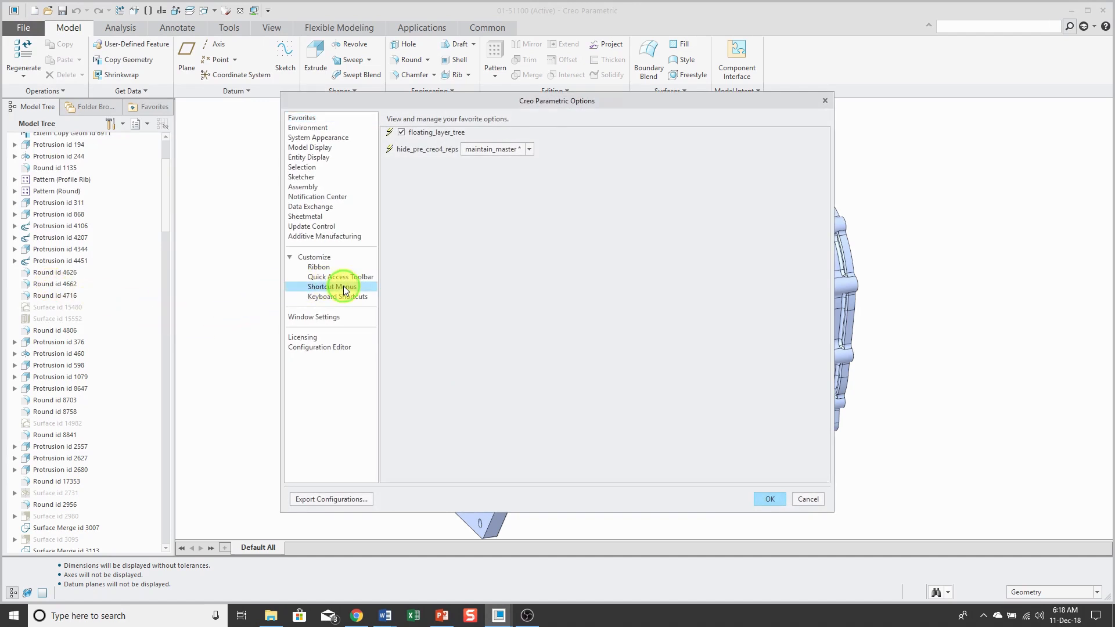
# Step: Show Shortcut Menus customization in Creo Options, reviewing the Selection Item list and leaving No Selection
pyautogui.click(330, 286)
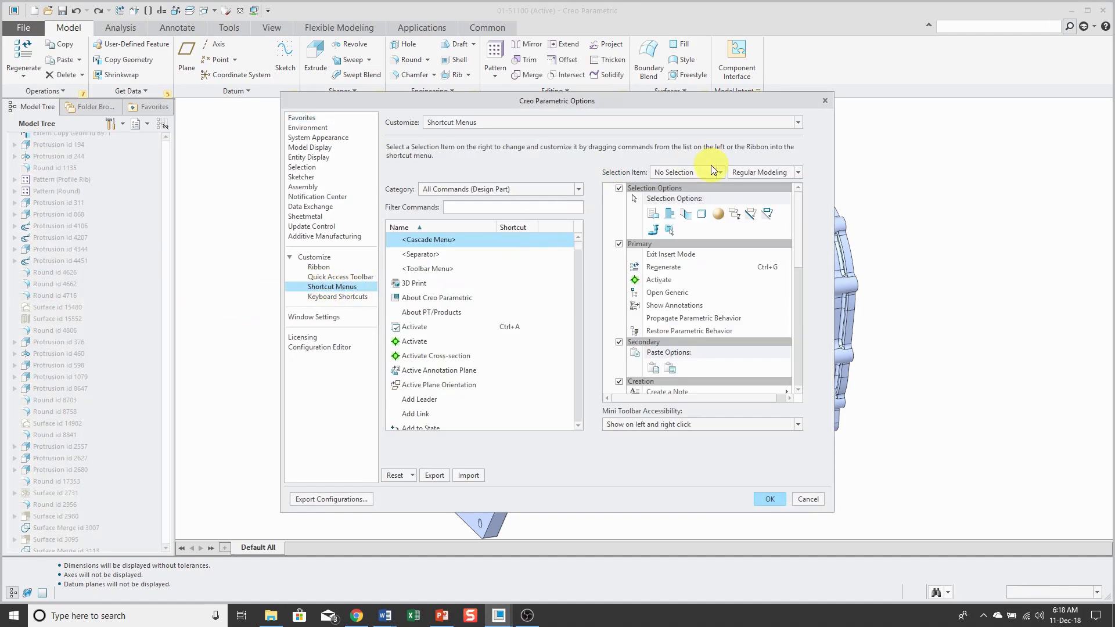
pyautogui.click(718, 172)
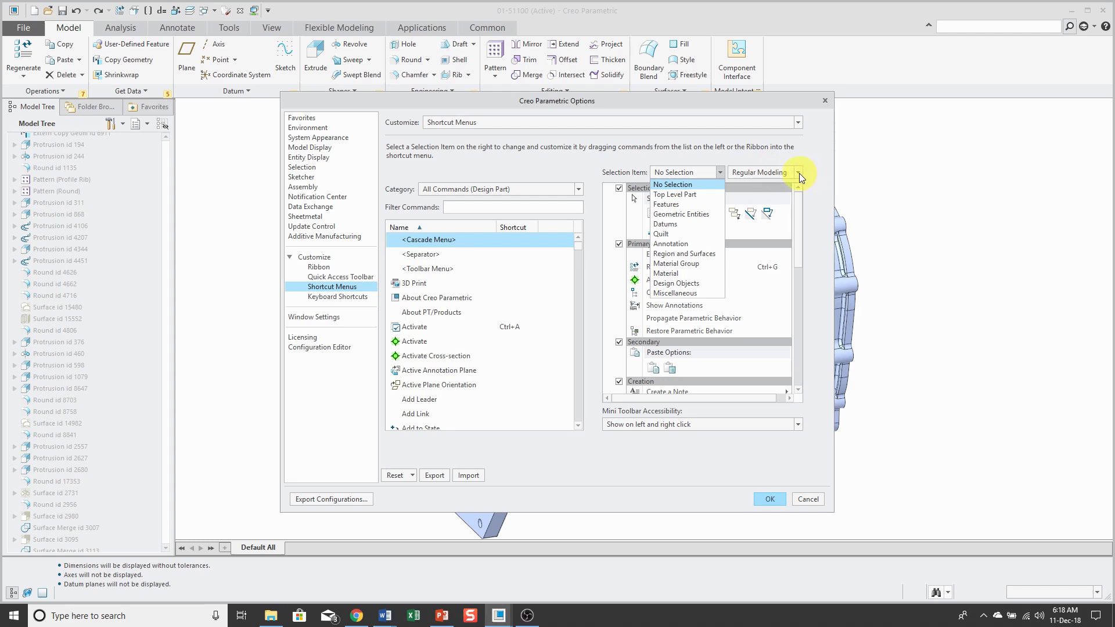
pyautogui.click(674, 185)
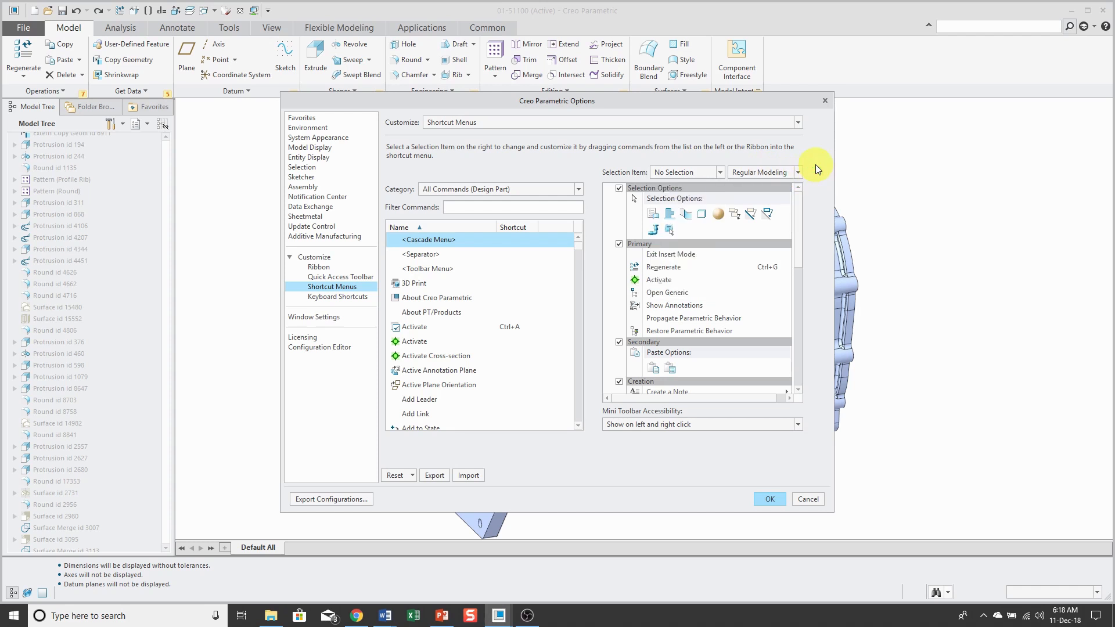
pyautogui.moveTo(538, 489)
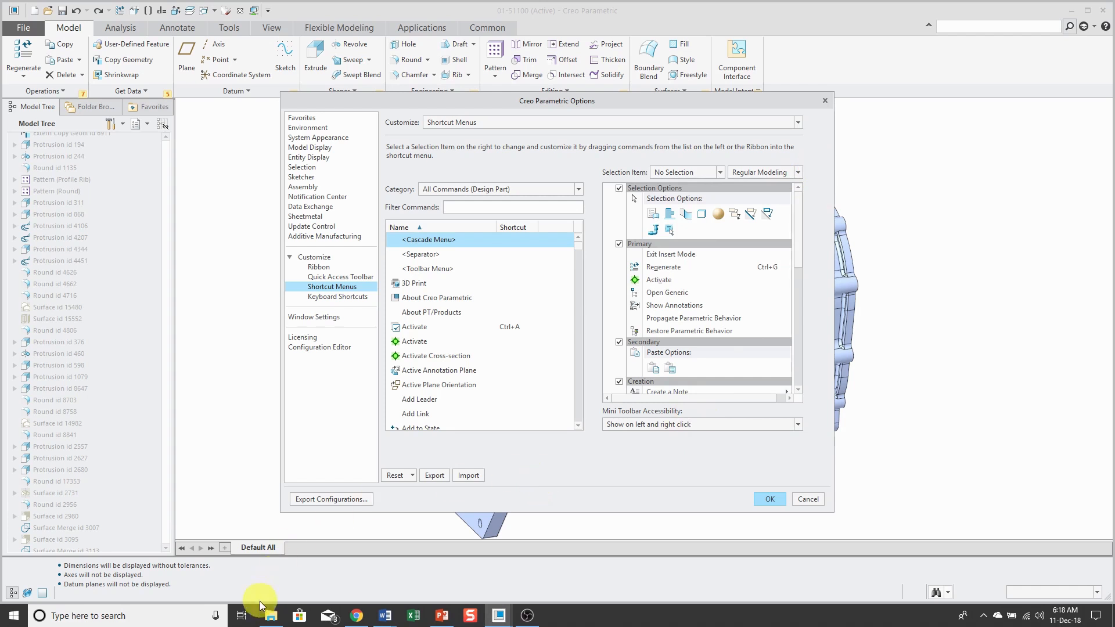
# Step: Browse File Explorer to AppData\Roaming\PTC\ProENGINEER\Wildfire\.wf\.Settings holding creo_parametric_customization.ui
pyautogui.click(270, 616)
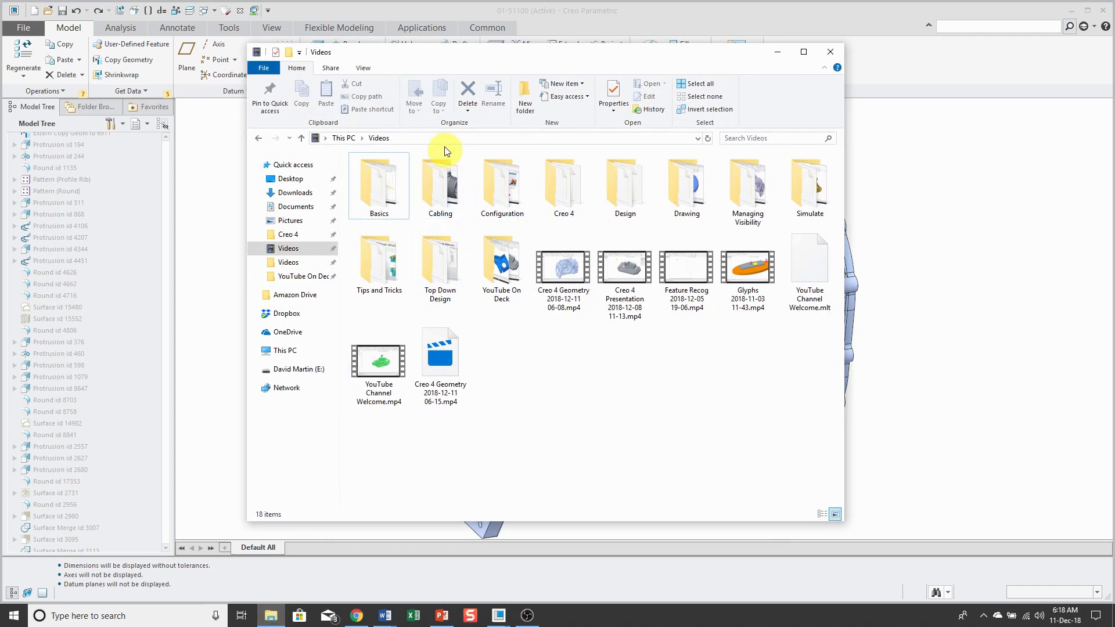
pyautogui.click(441, 139)
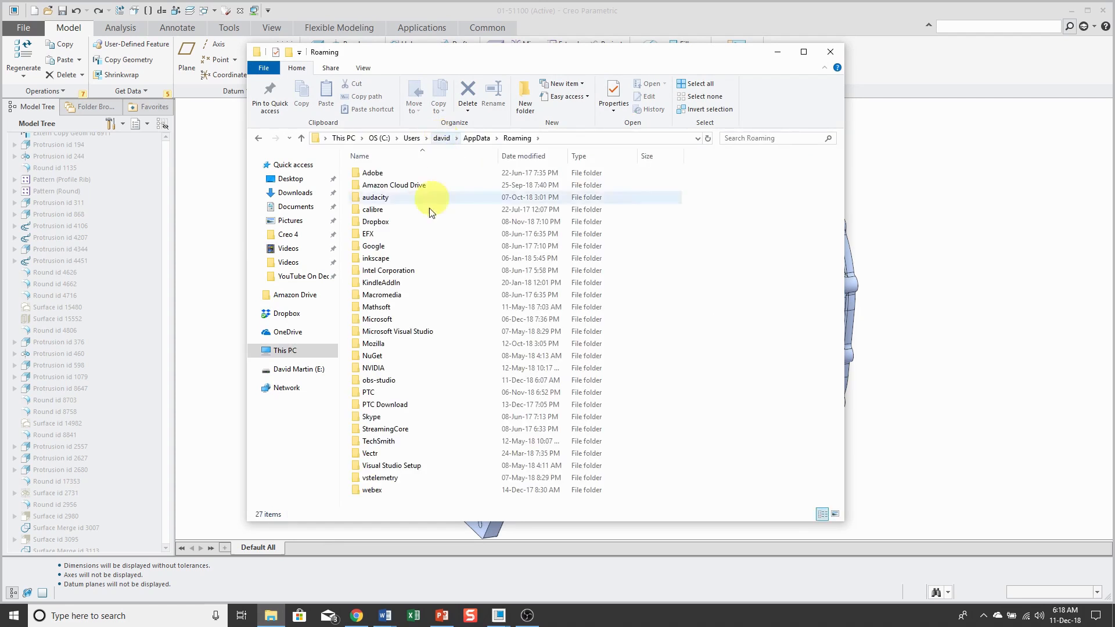
pyautogui.doubleClick(368, 392)
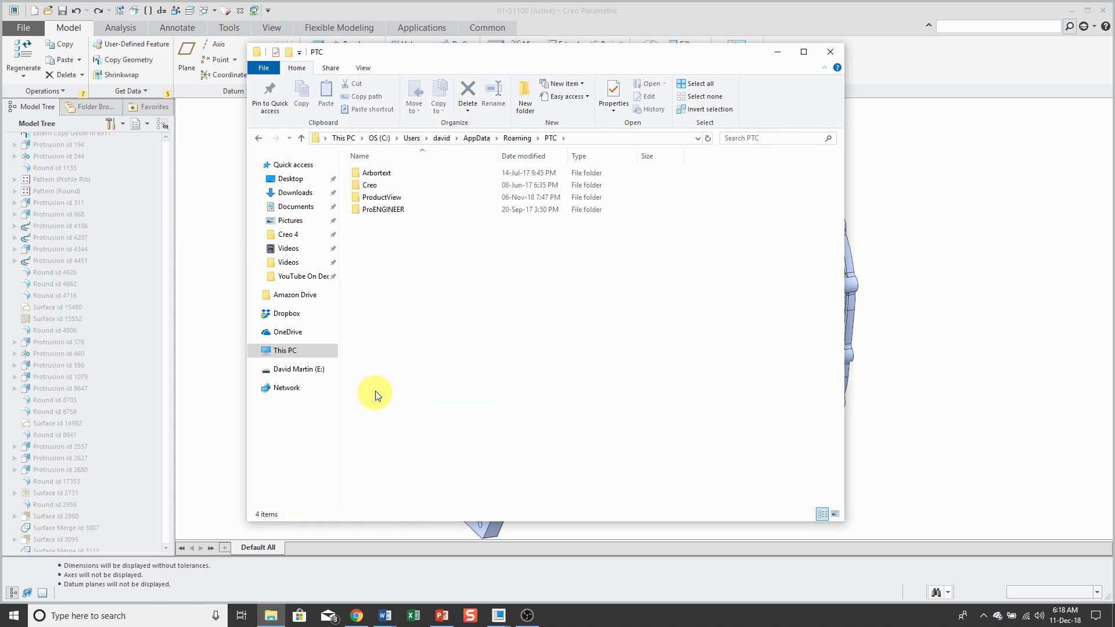
pyautogui.click(383, 209)
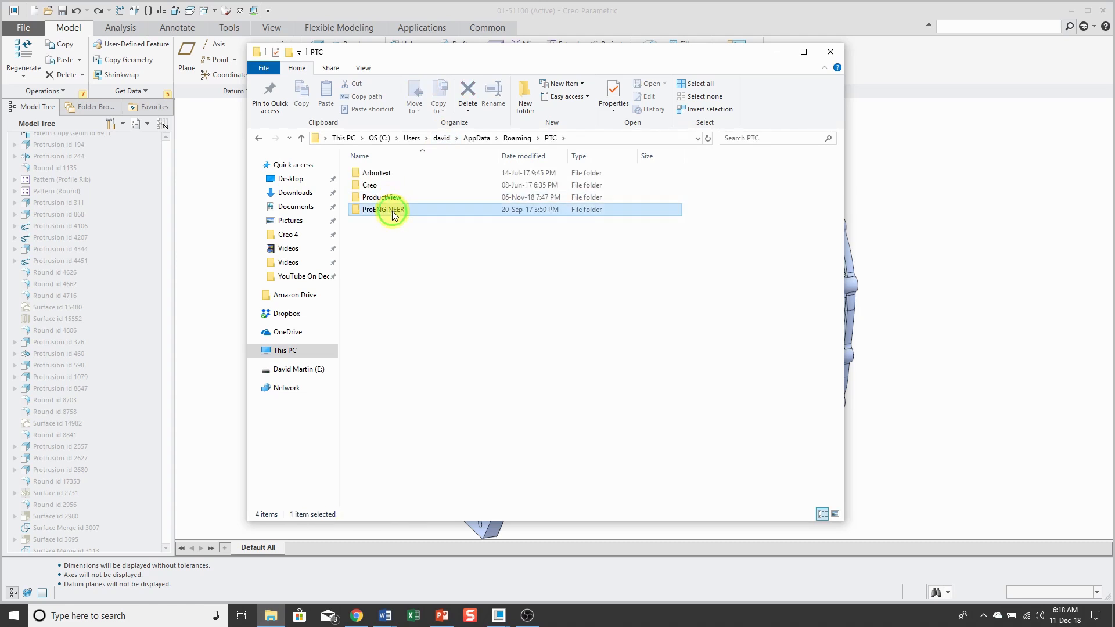
pyautogui.doubleClick(383, 210)
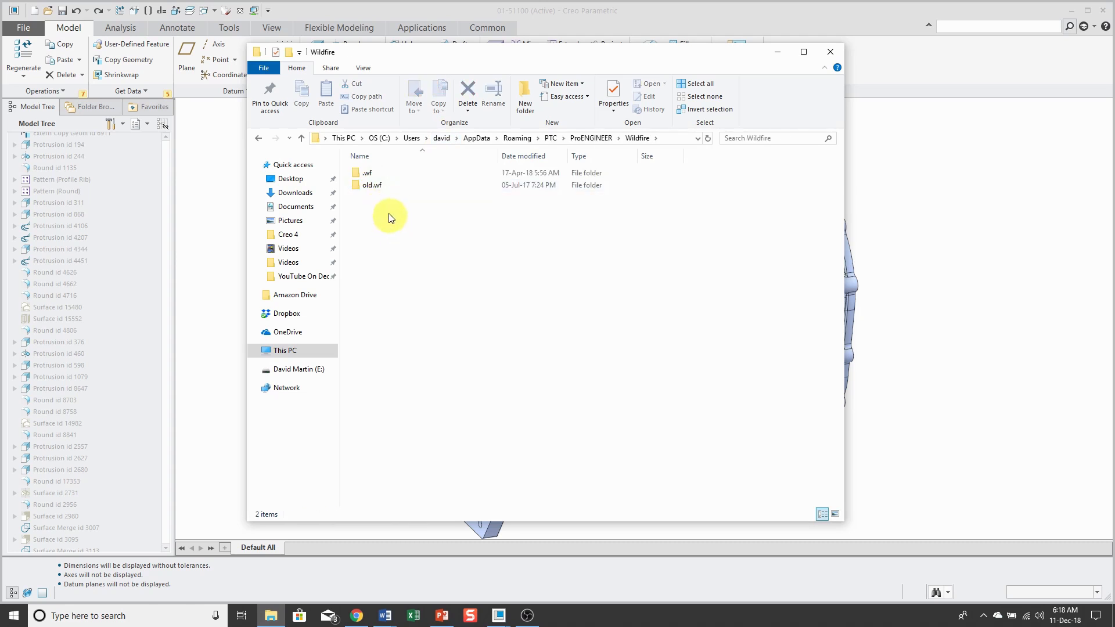
pyautogui.doubleClick(368, 173)
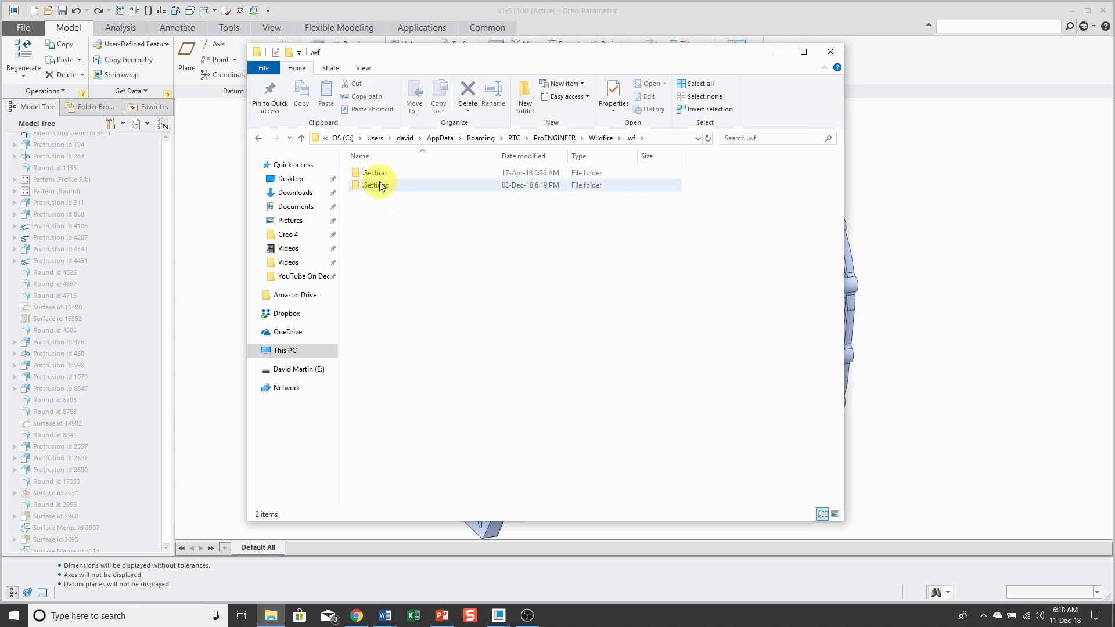
pyautogui.doubleClick(376, 184)
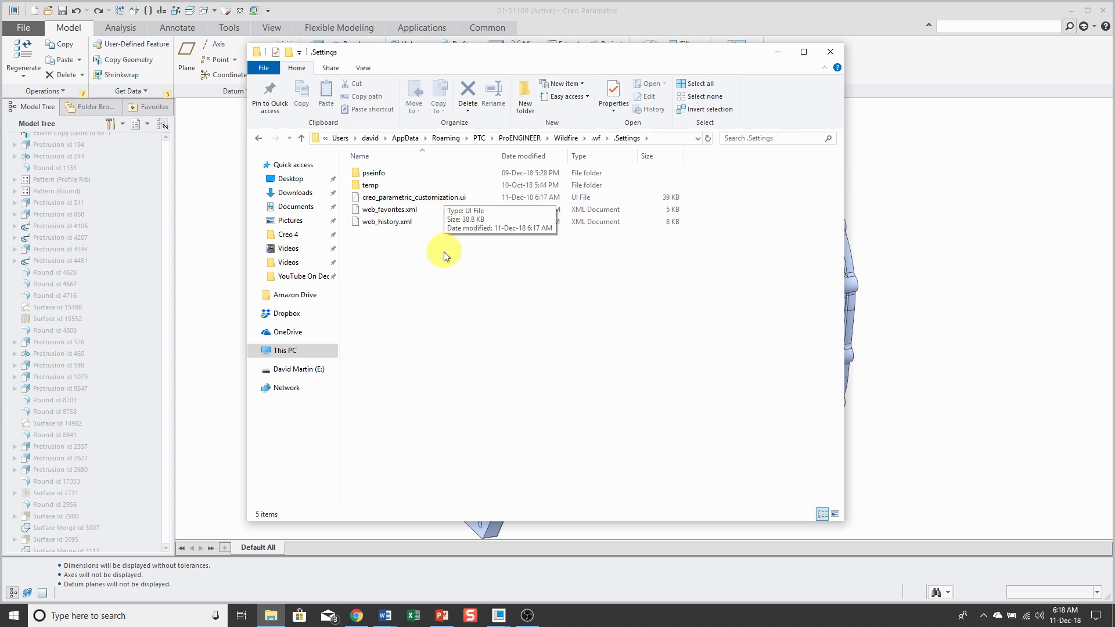
pyautogui.moveTo(456, 284)
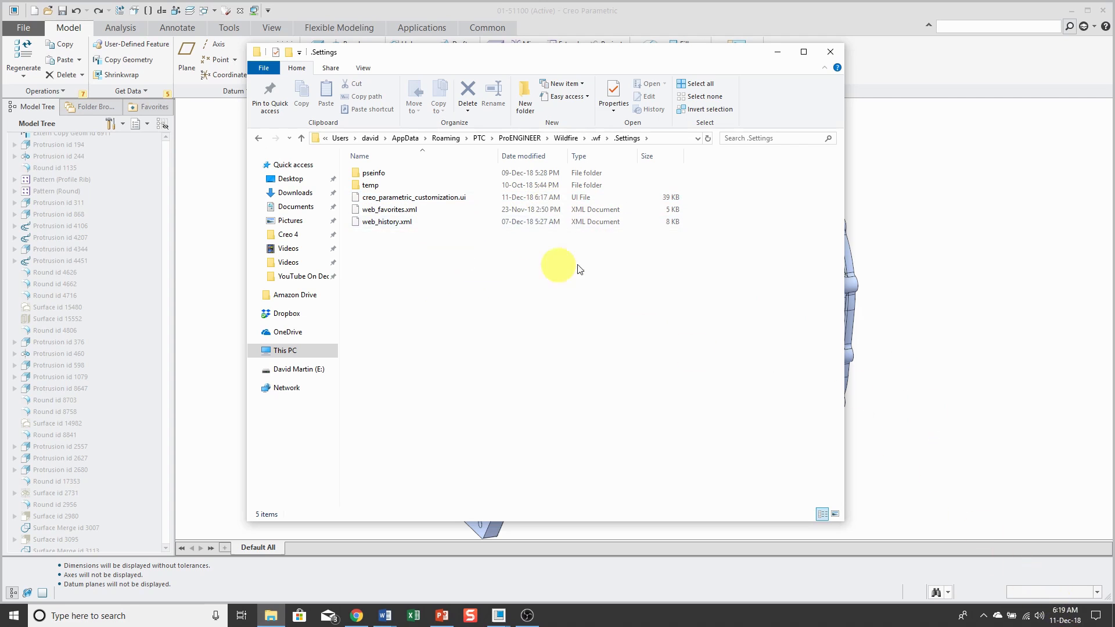
# Step: Return to Creo Parametric and close the Options dialog with OK, back to the housing part
pyautogui.click(414, 197)
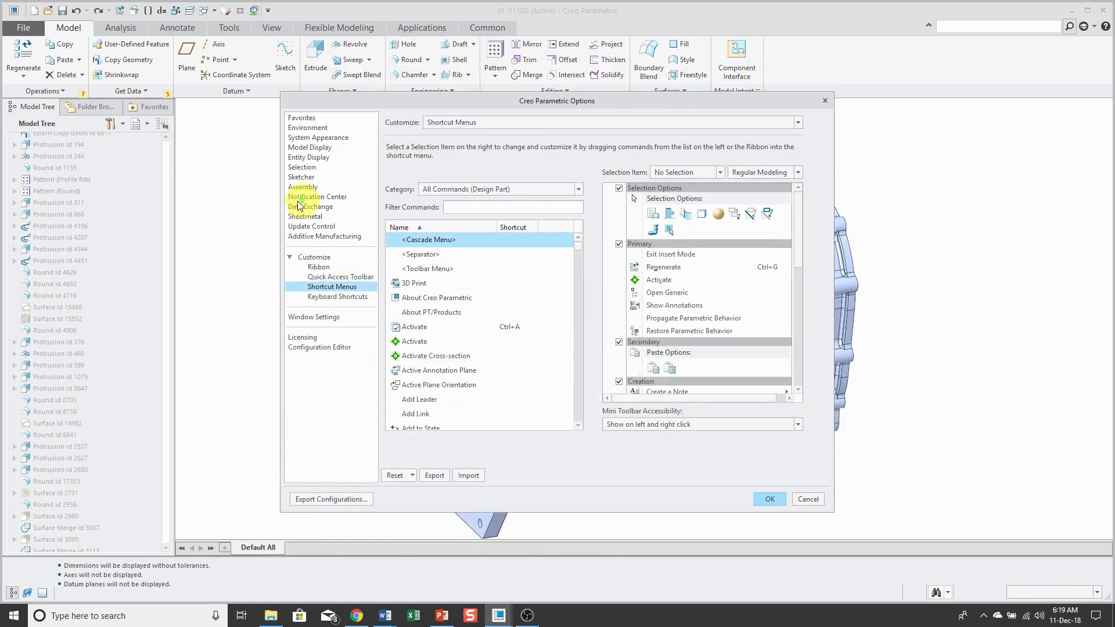
pyautogui.click(769, 498)
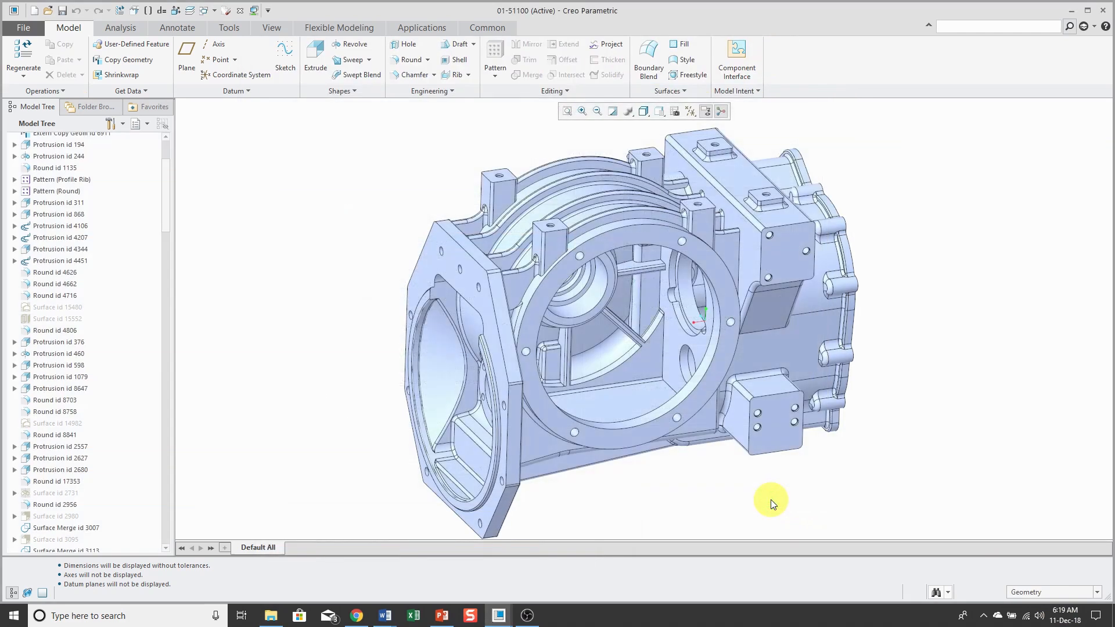